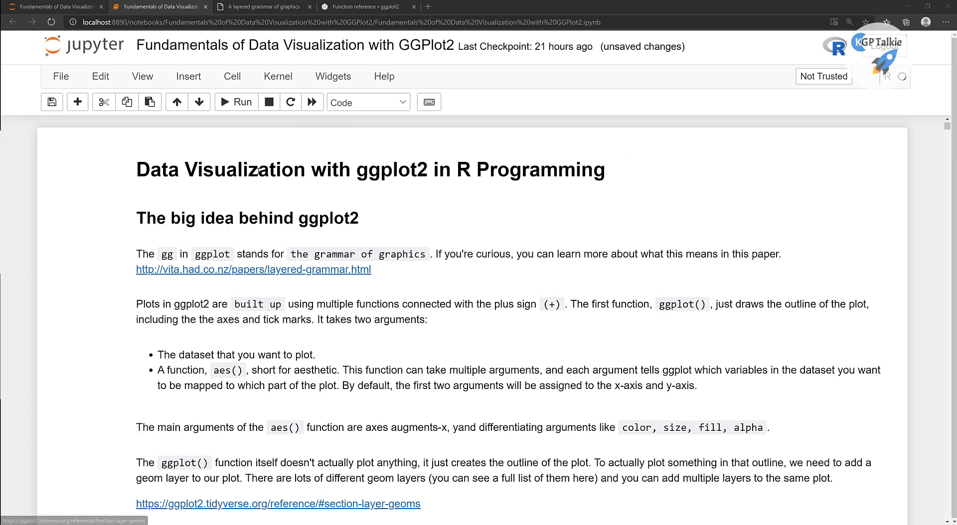
# Scroll down to the 'R Packages Installation and Loading' heading and its empty cells.
pyautogui.scroll(-3)
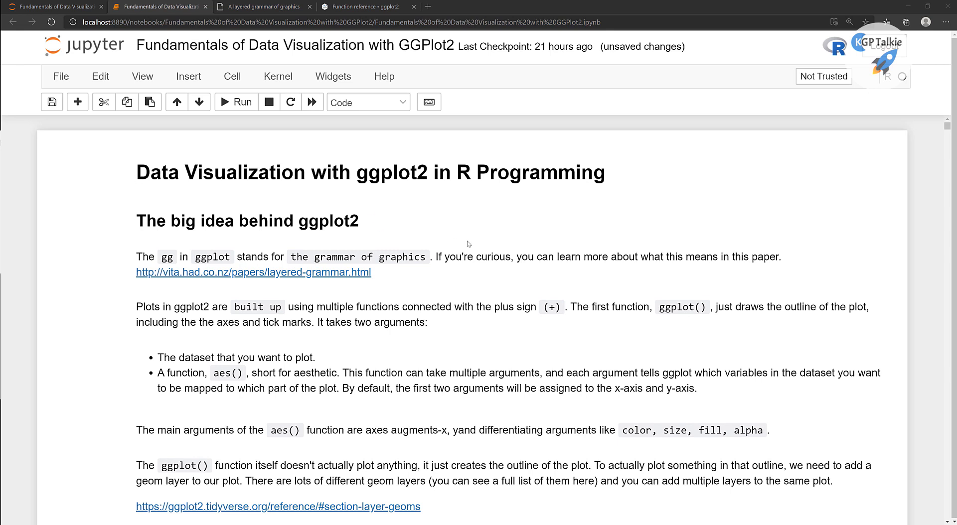
pyautogui.scroll(-3)
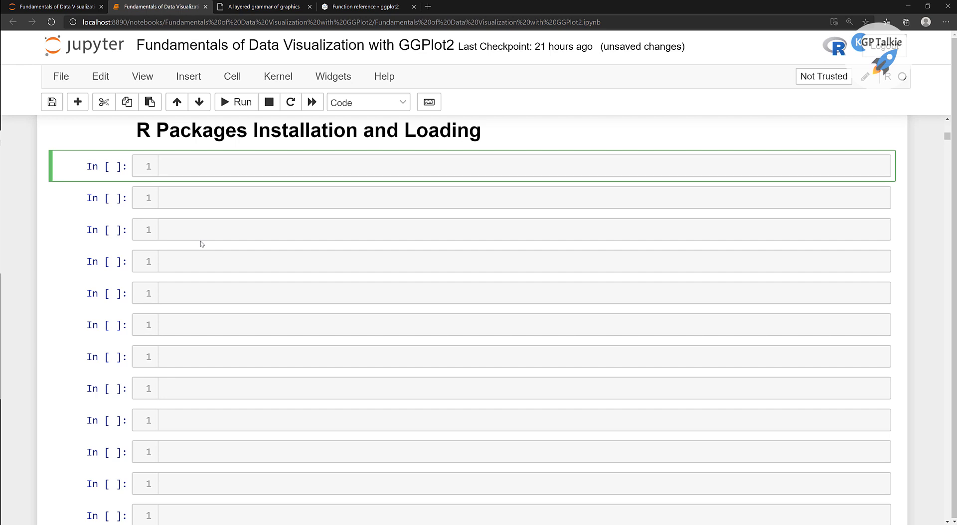
# Run .libPaths() in the first cell to list the two R library folders.
pyautogui.write('.li')
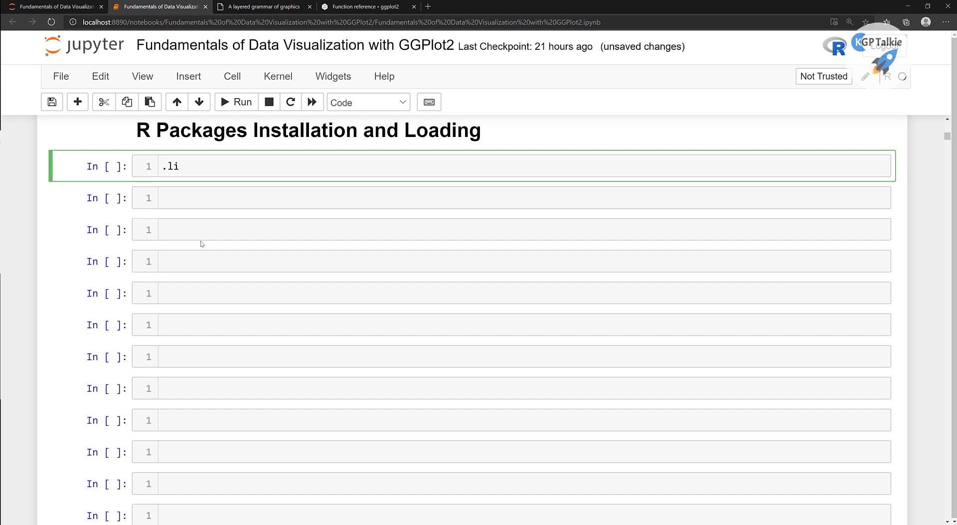
pyautogui.write('b')
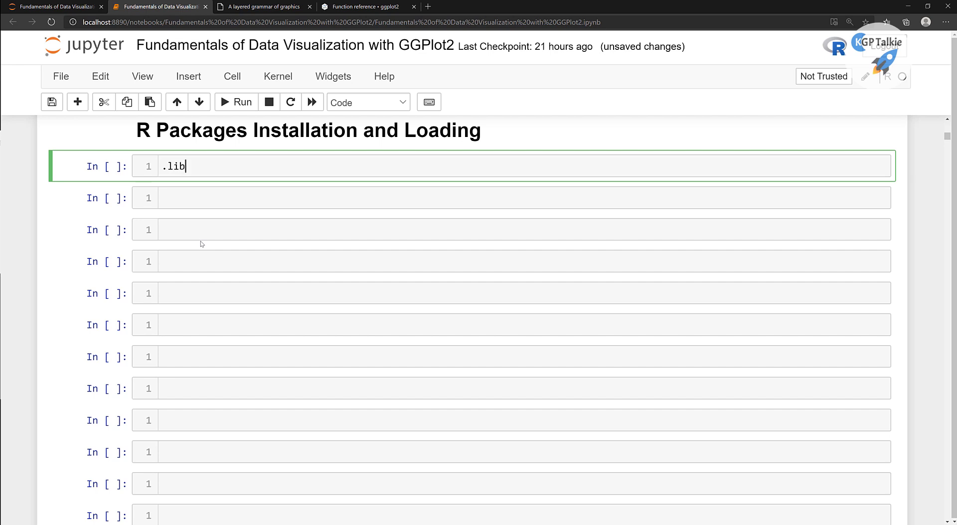
pyautogui.write('`.libPaths`')
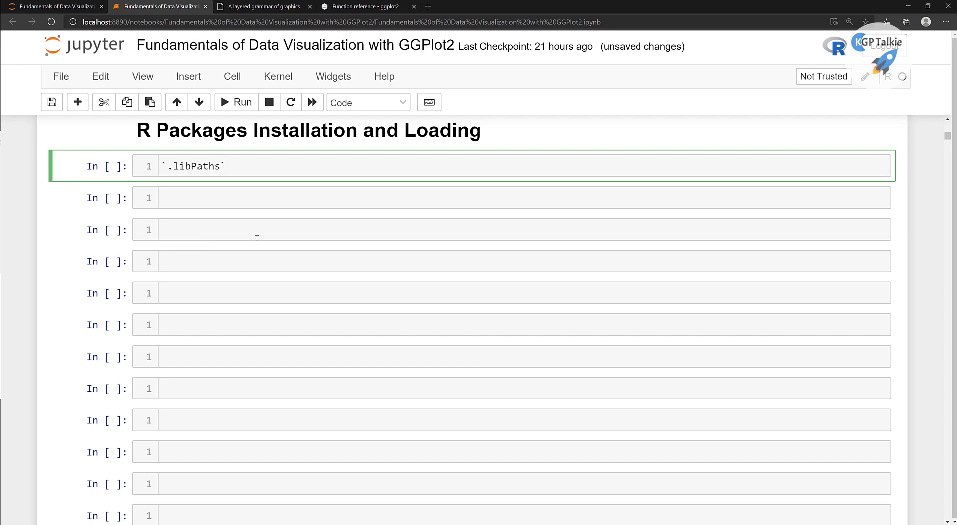
pyautogui.click(228, 166)
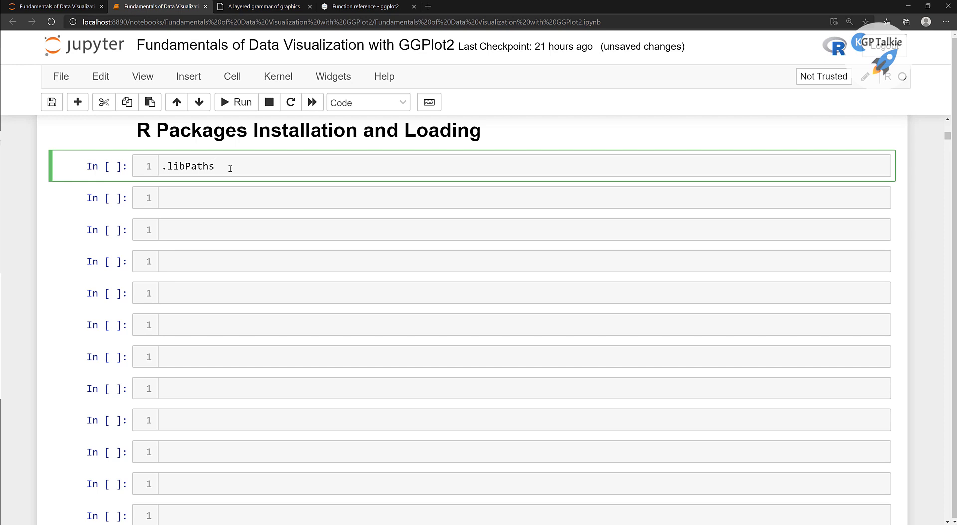
pyautogui.write('()')
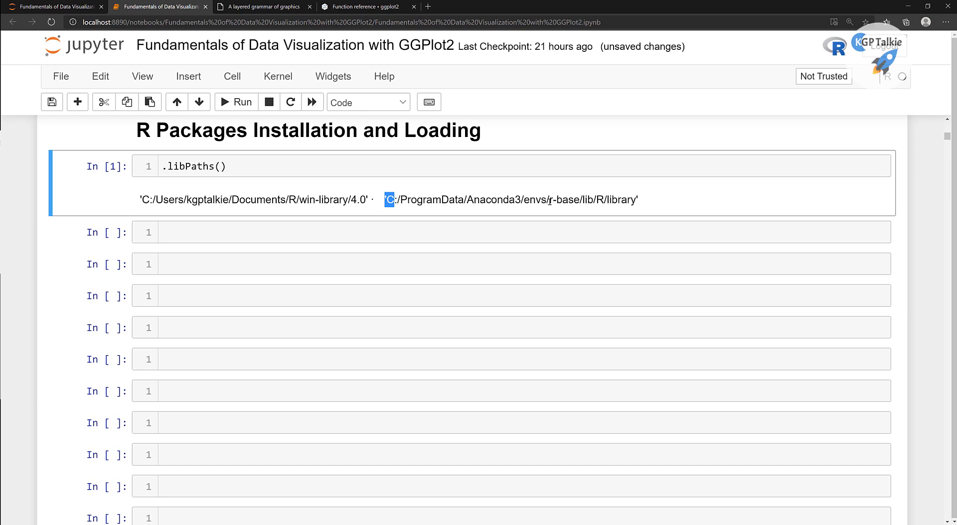
pyautogui.moveTo(580, 199)
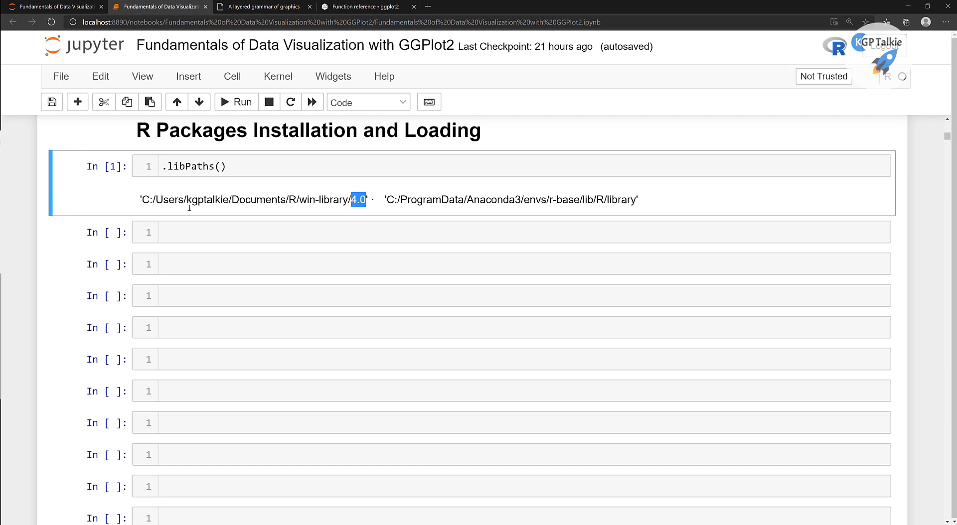
pyautogui.moveTo(265, 192)
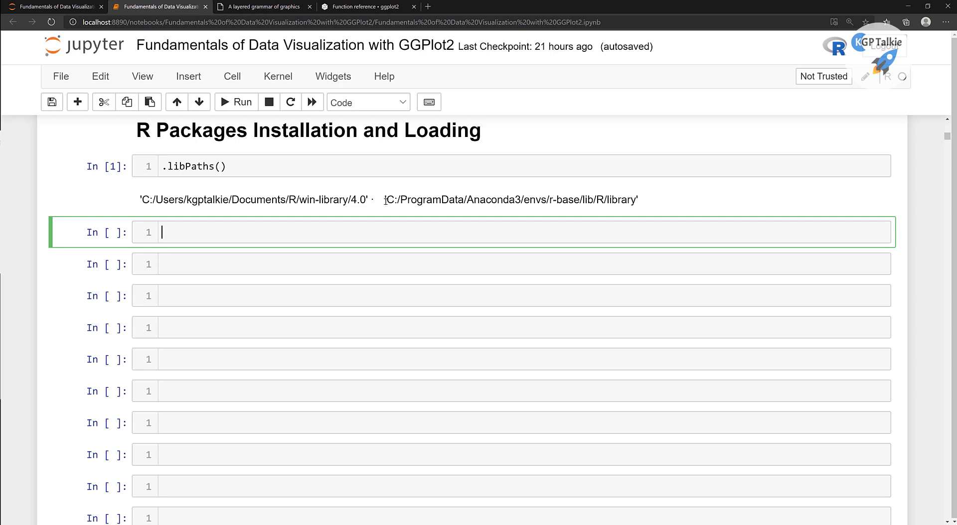
# Copy the first win-library/4.0 path from the .libPaths() output.
pyautogui.moveTo(386, 199); pyautogui.dragTo(625, 200)
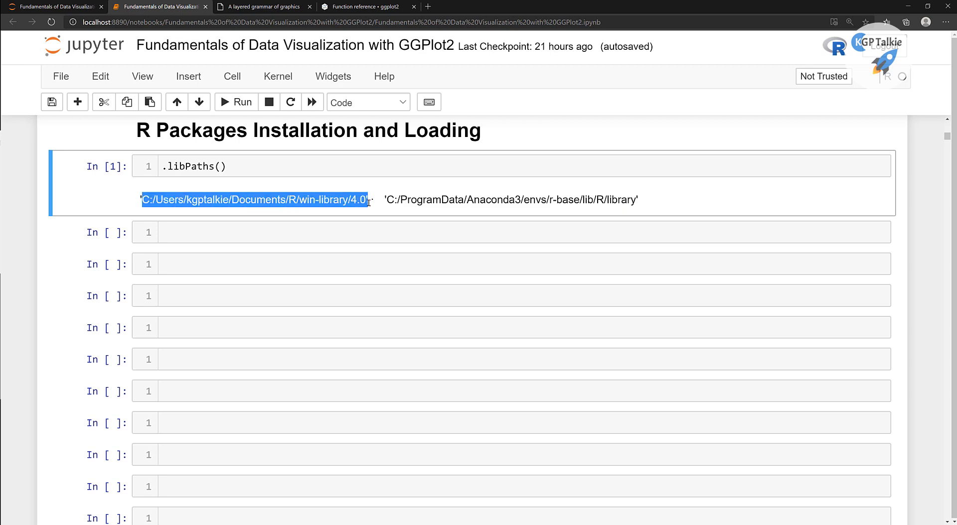
pyautogui.moveTo(249, 203)
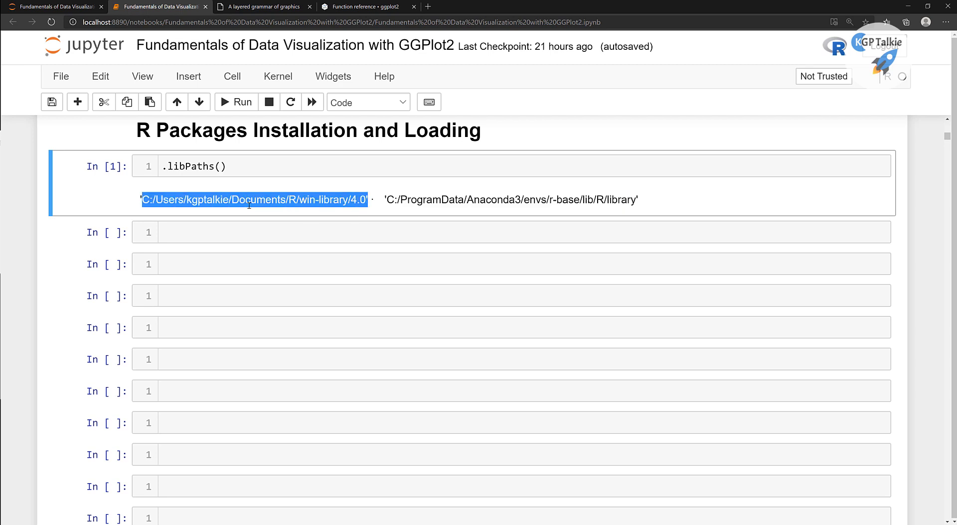
pyautogui.moveTo(171, 201)
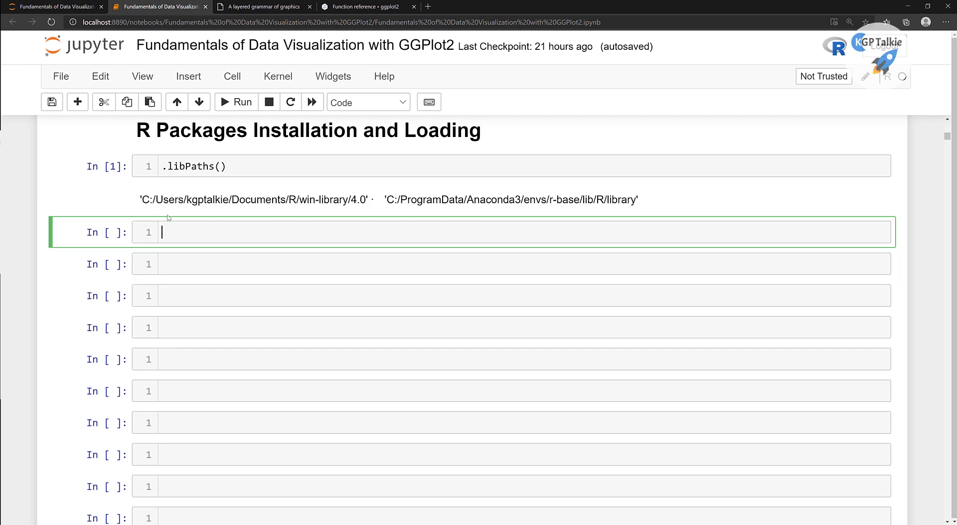
pyautogui.doubleClick(148, 200)
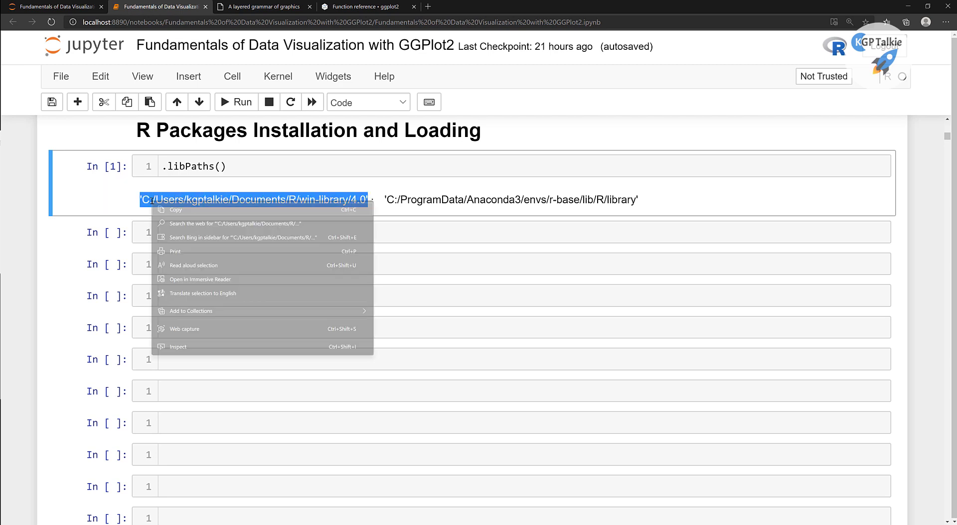
pyautogui.click(202, 233)
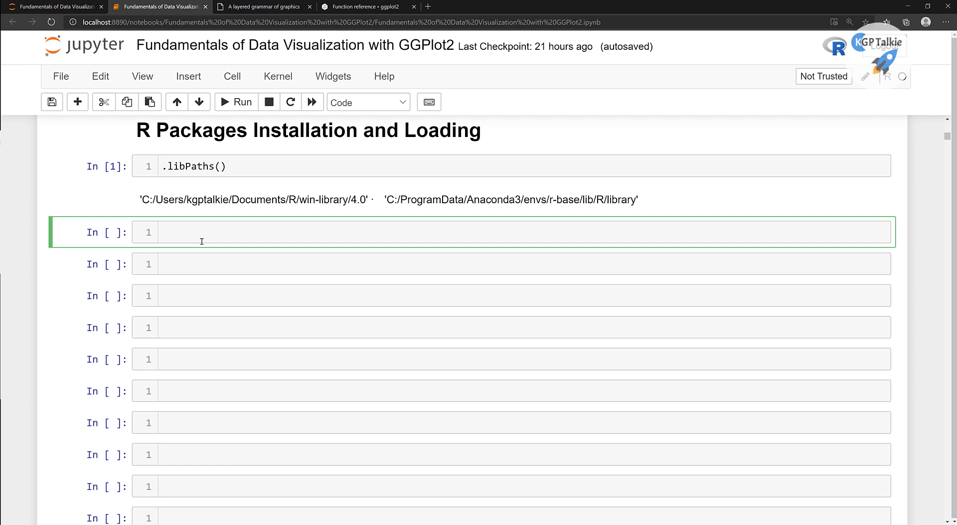
# Run lib_path <- 'C:/Users/kgptalkie/Documents/R/win-library/4.0' in the second cell.
pyautogui.write('lib_')
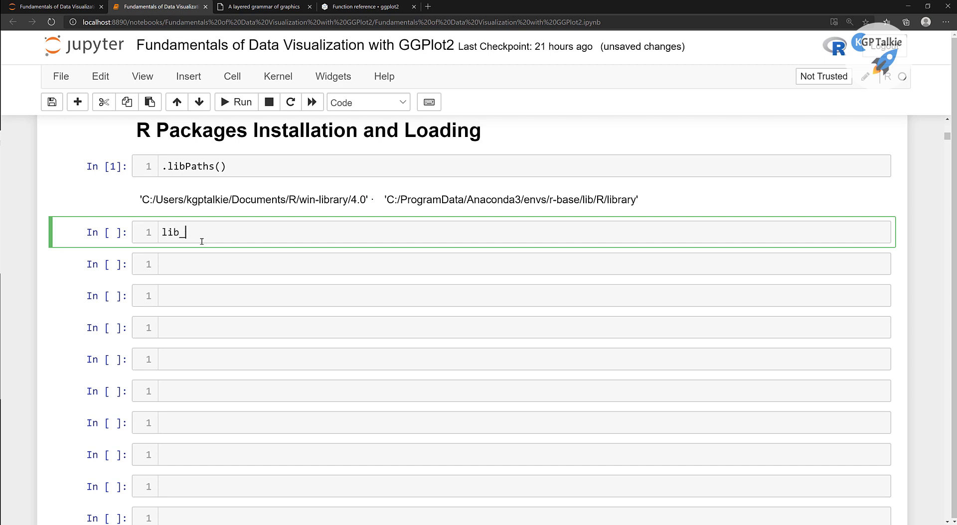
pyautogui.write('path')
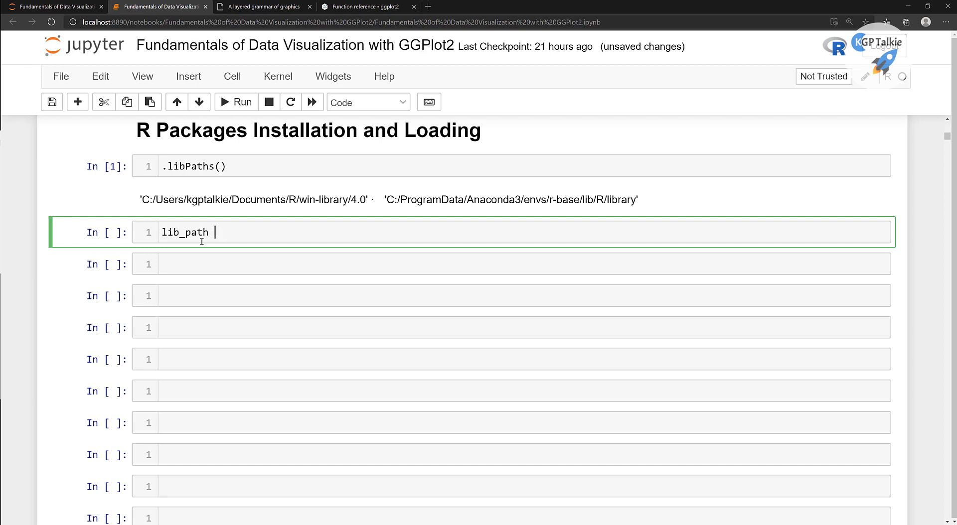
pyautogui.write('<-')
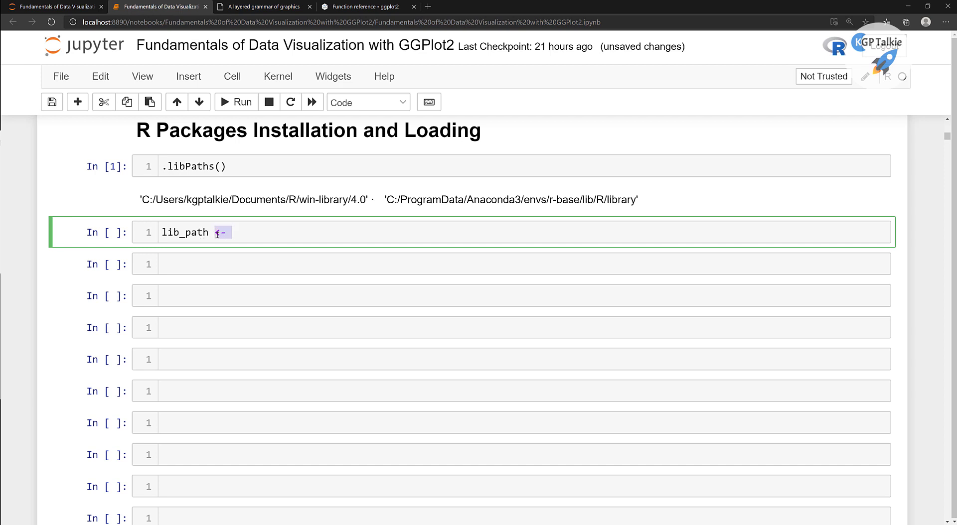
pyautogui.write("''")
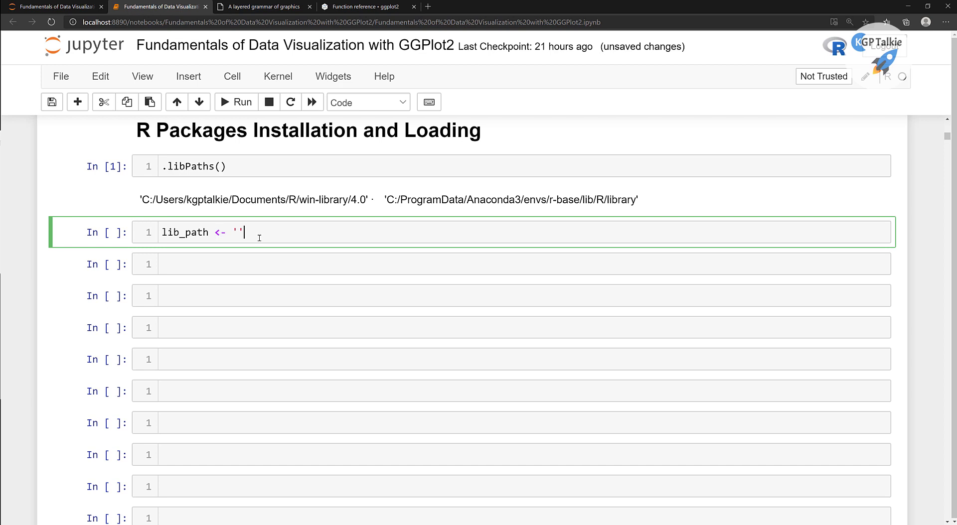
pyautogui.write('C:/Users/kgptalkie/Documents/R/win-library/4.0')
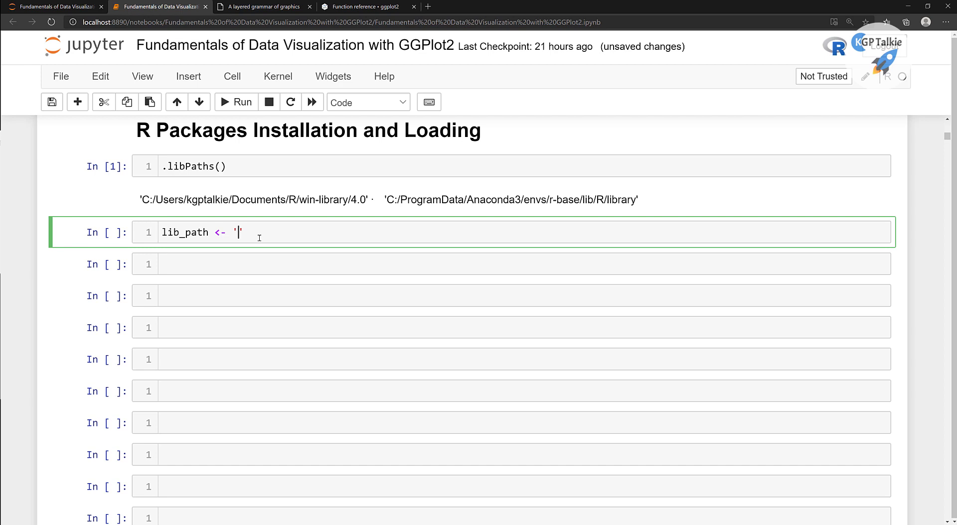
pyautogui.write('C:/Users/kgptalkie/Documents/R/win-library/4.0')
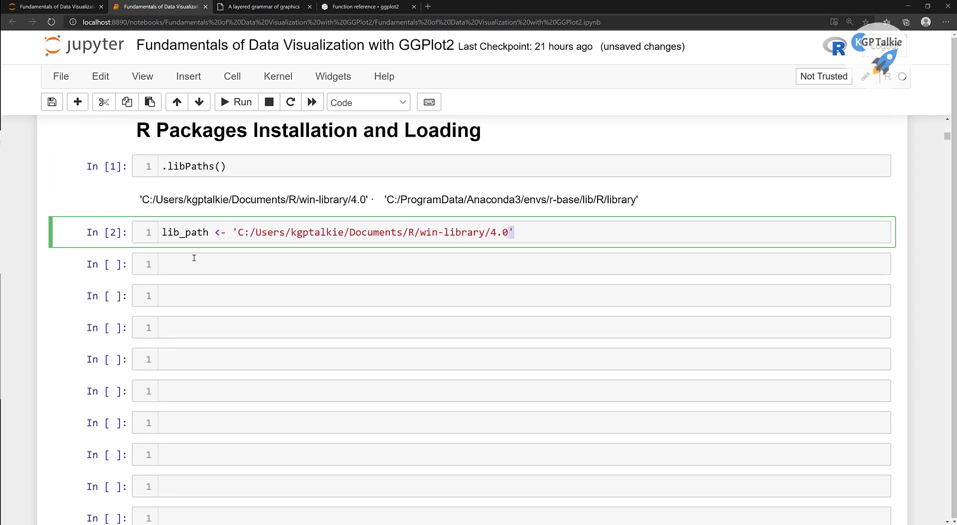
# Evaluate lib_path in a third cell to print the stored win-library/4.0 path.
pyautogui.write('lib_path')
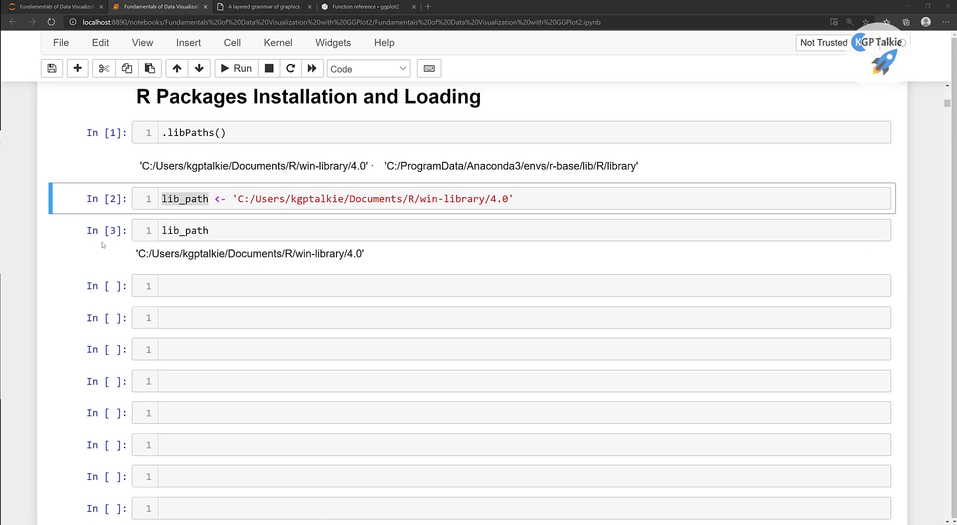
pyautogui.click(192, 286)
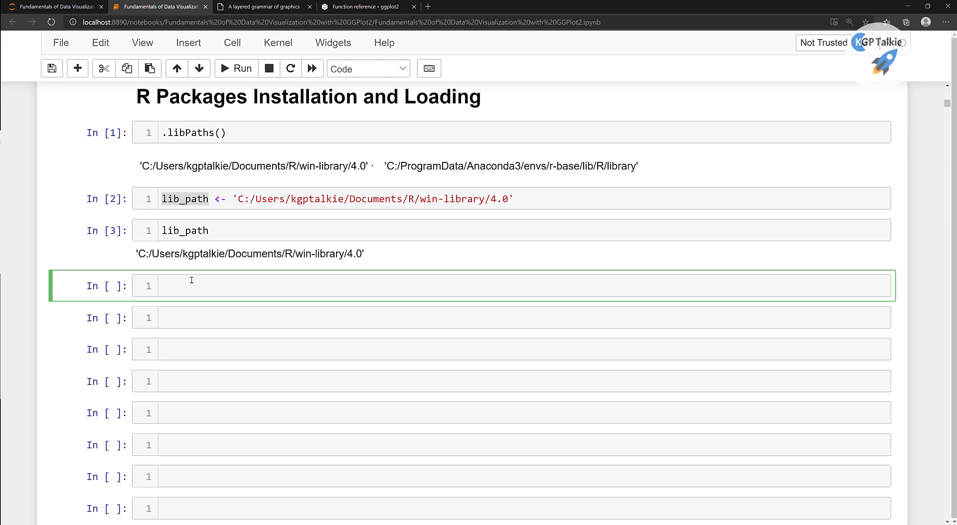
# Run install.packages('ggplot2', lib = lib_path) using Tab completion for install.packages.
pyautogui.write('inst')
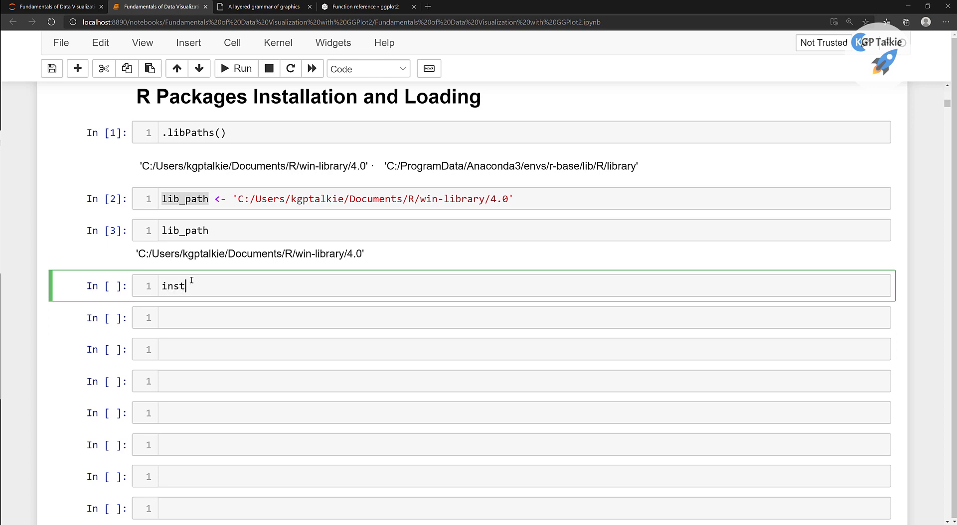
pyautogui.write('all')
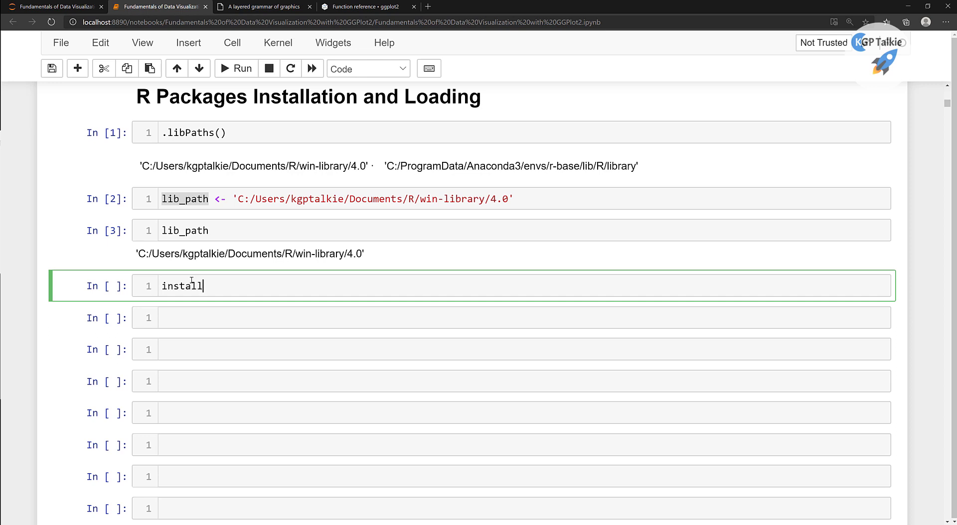
pyautogui.press('Tab')
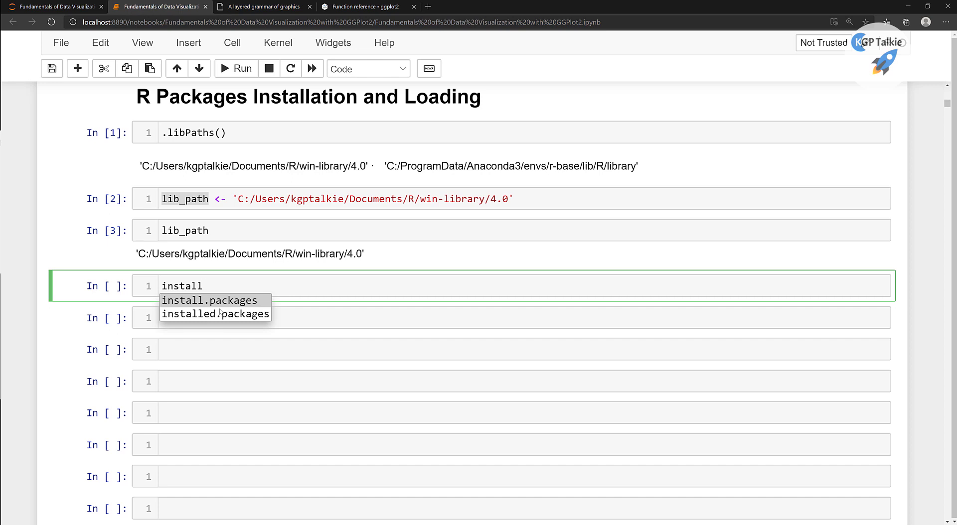
pyautogui.click(208, 301)
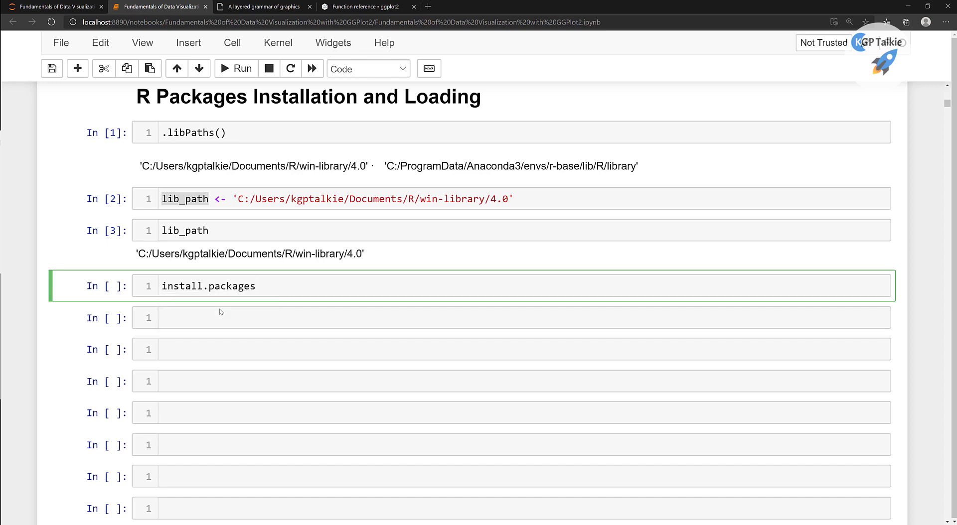
pyautogui.write("('')")
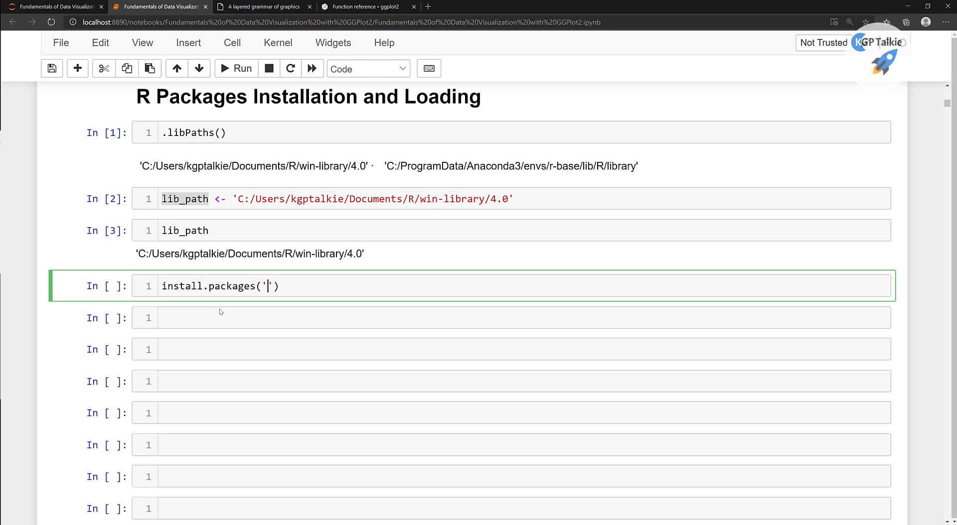
pyautogui.write('ggplot2')
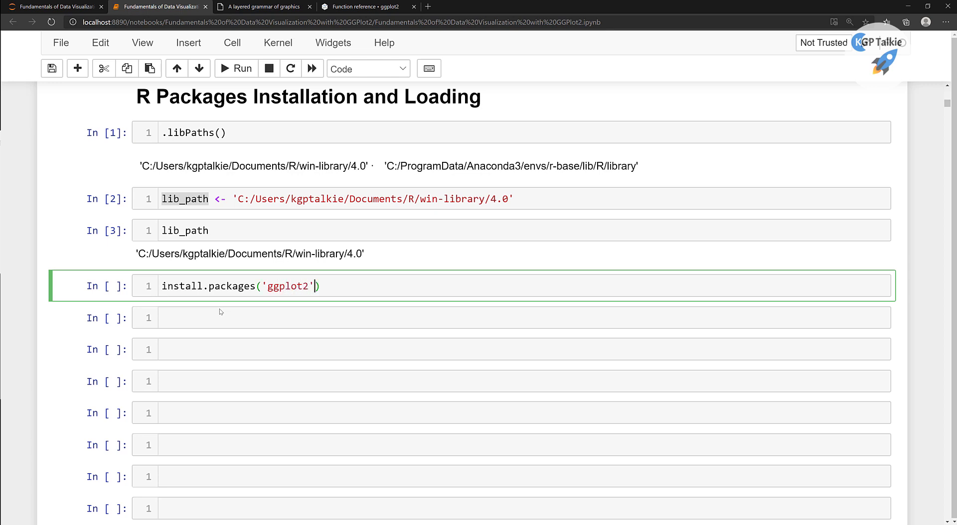
pyautogui.write(', lib')
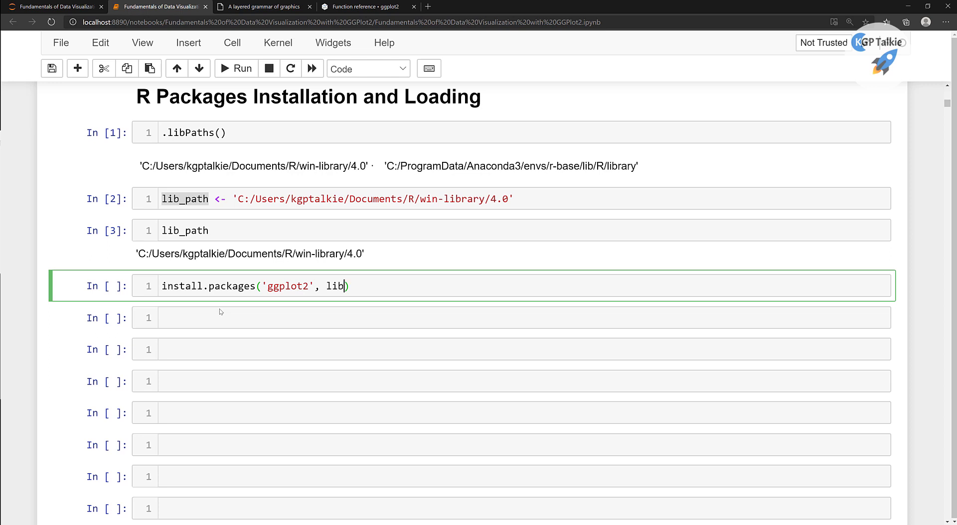
pyautogui.write('= lib_path')
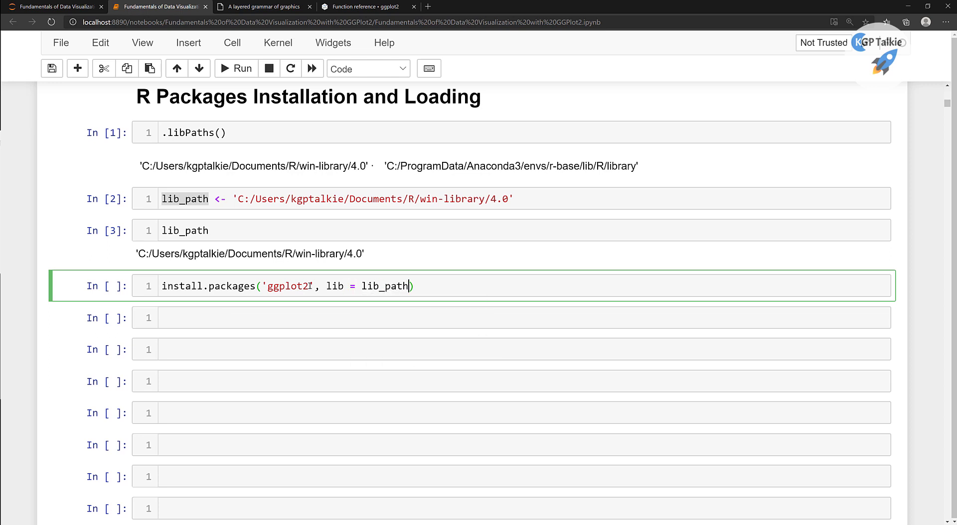
pyautogui.doubleClick(288, 287)
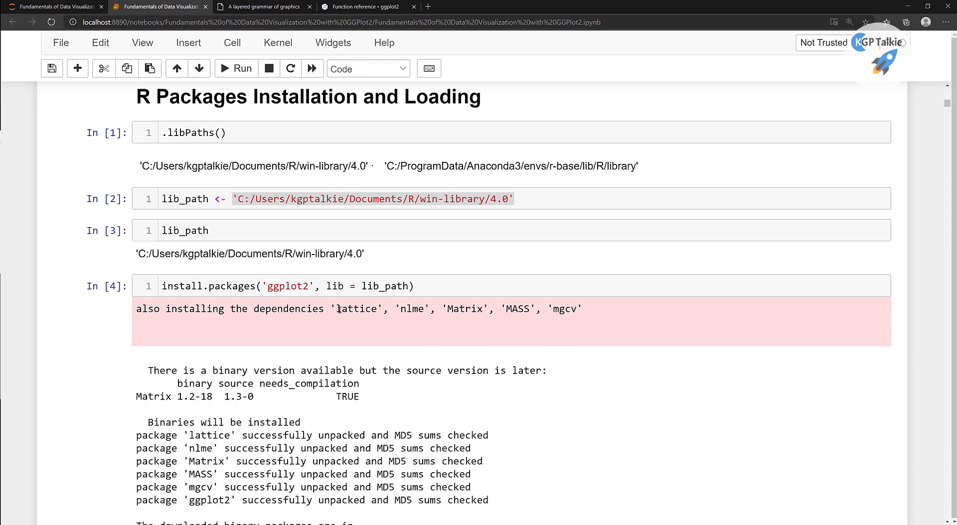
# Duplicate the install line and change the second package name to lubridate.
pyautogui.moveTo(342, 308); pyautogui.dragTo(577, 308)
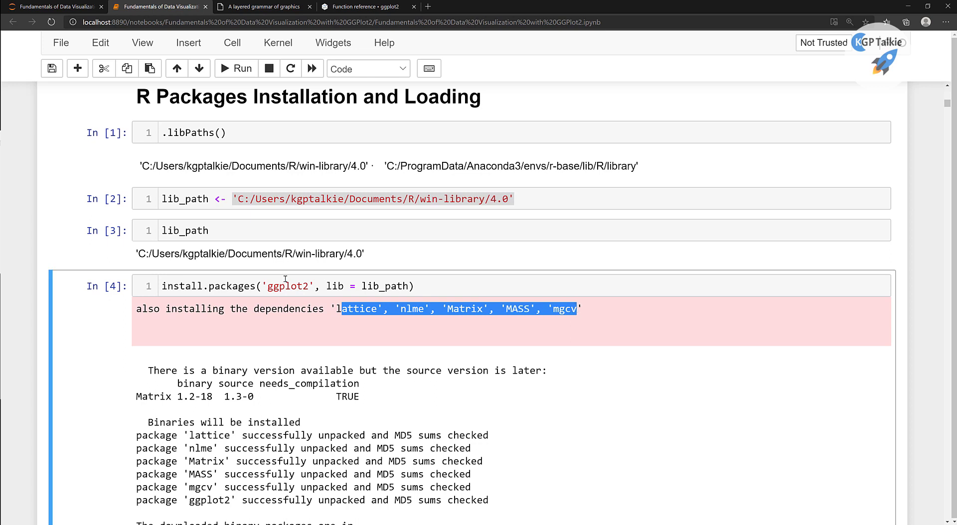
pyautogui.moveTo(381, 314)
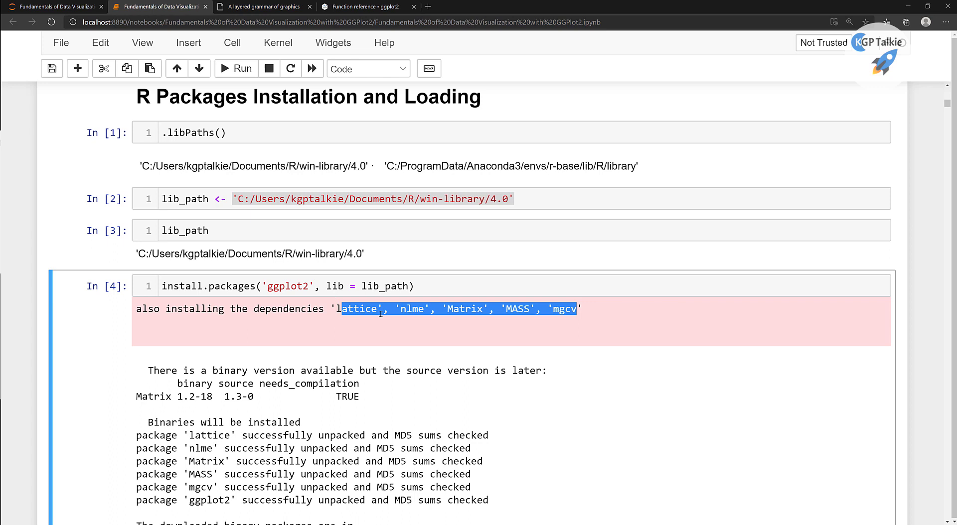
pyautogui.click(418, 287)
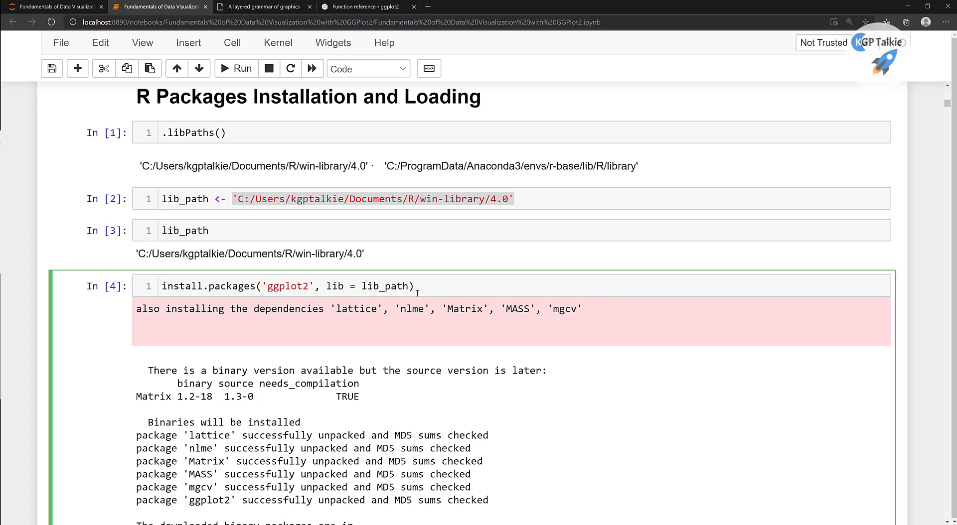
pyautogui.press('Enter')
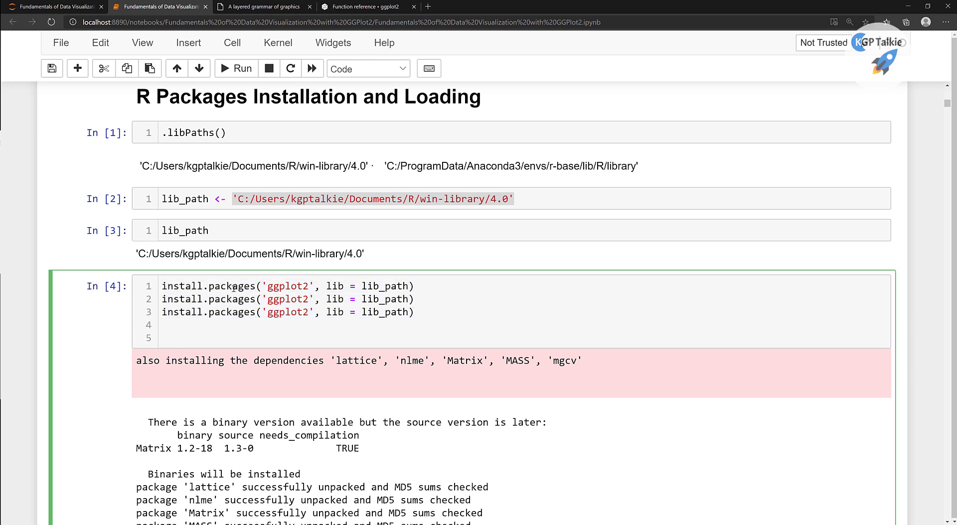
pyautogui.doubleClick(288, 300)
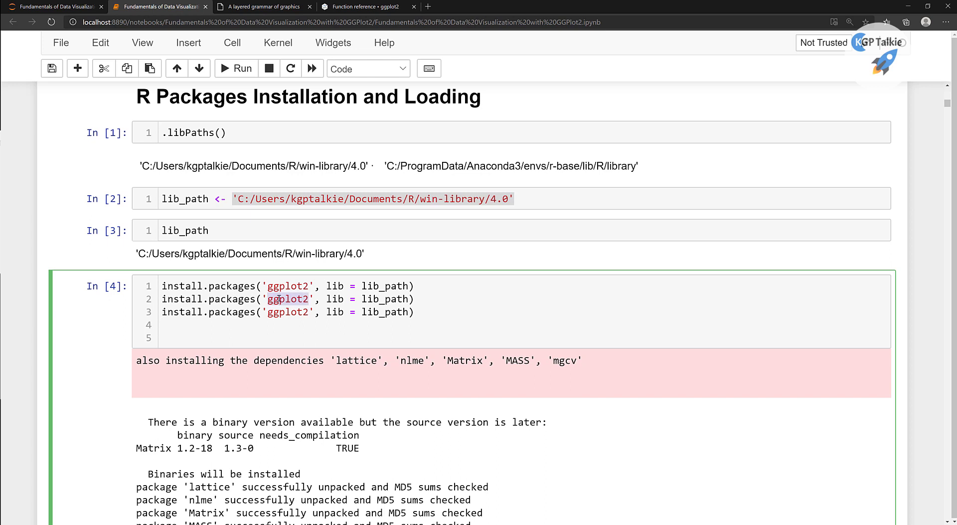
pyautogui.write('lubrid')
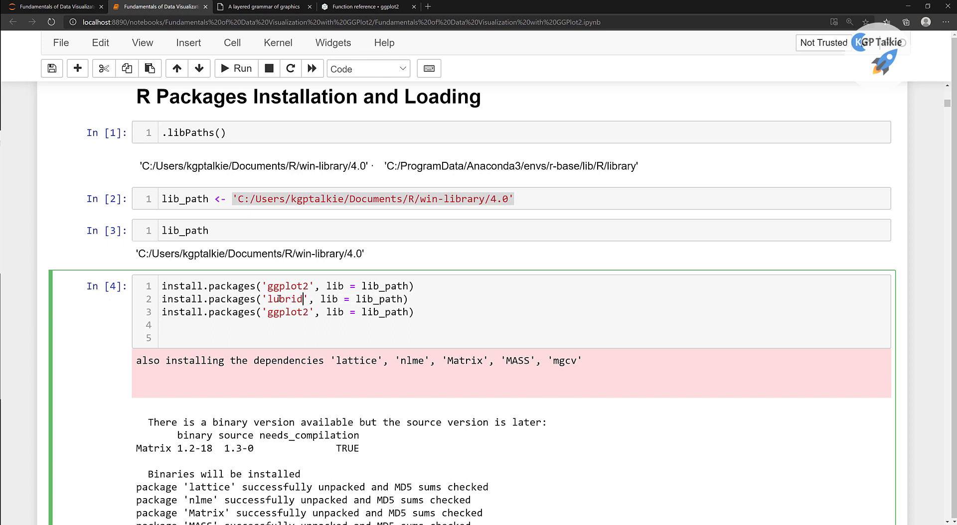
pyautogui.write('ate')
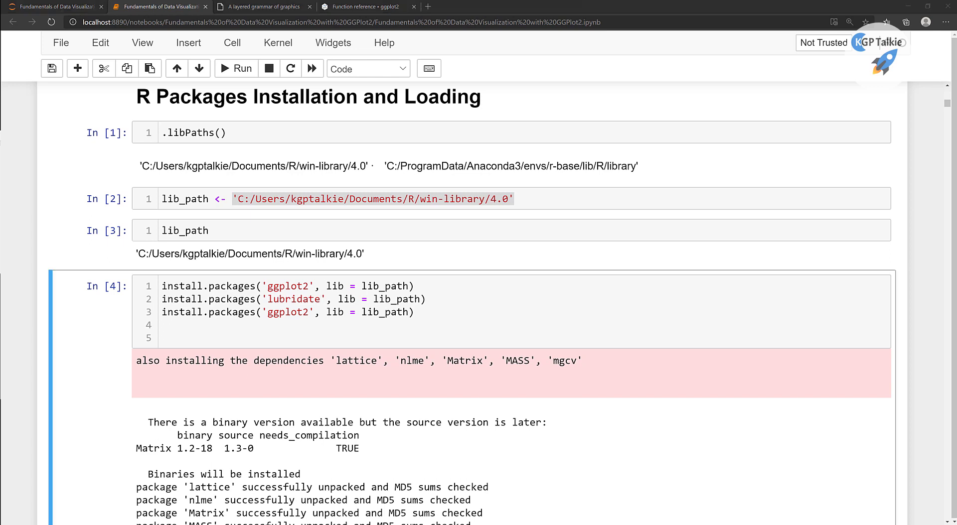
# Change the third install line's package name to GGally.
pyautogui.click(323, 312)
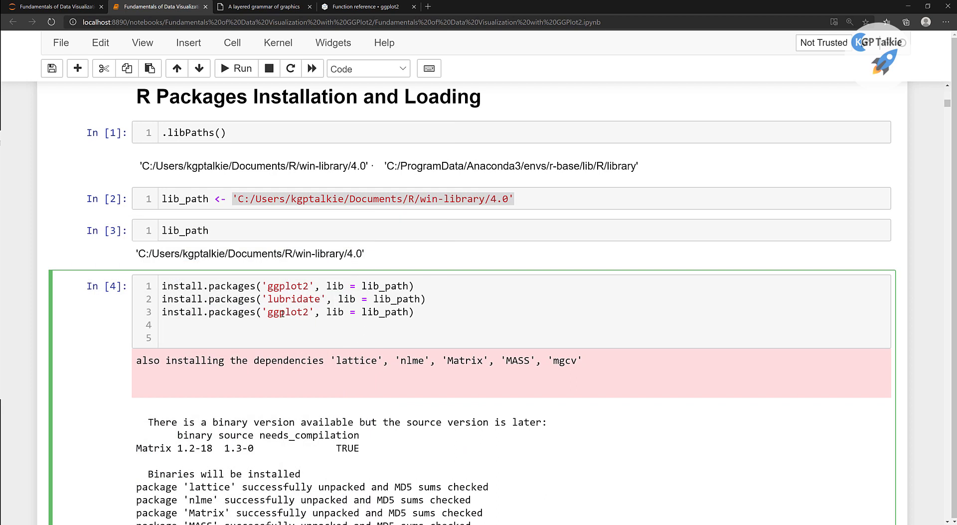
pyautogui.doubleClick(287, 313)
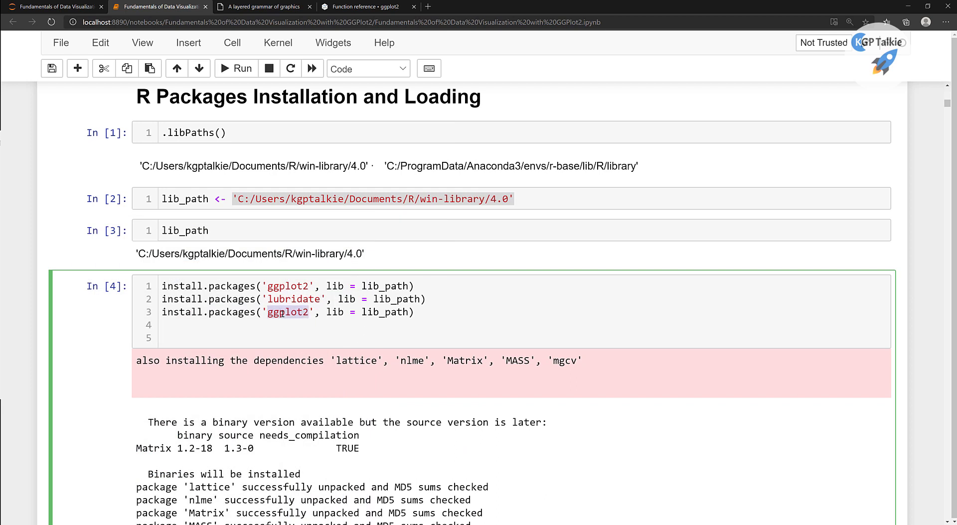
pyautogui.write('G')
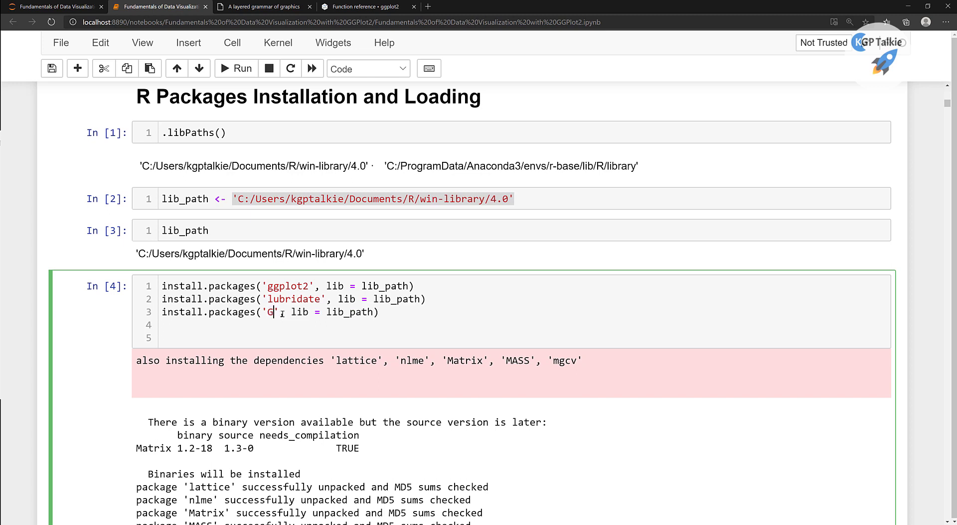
pyautogui.write('Gal')
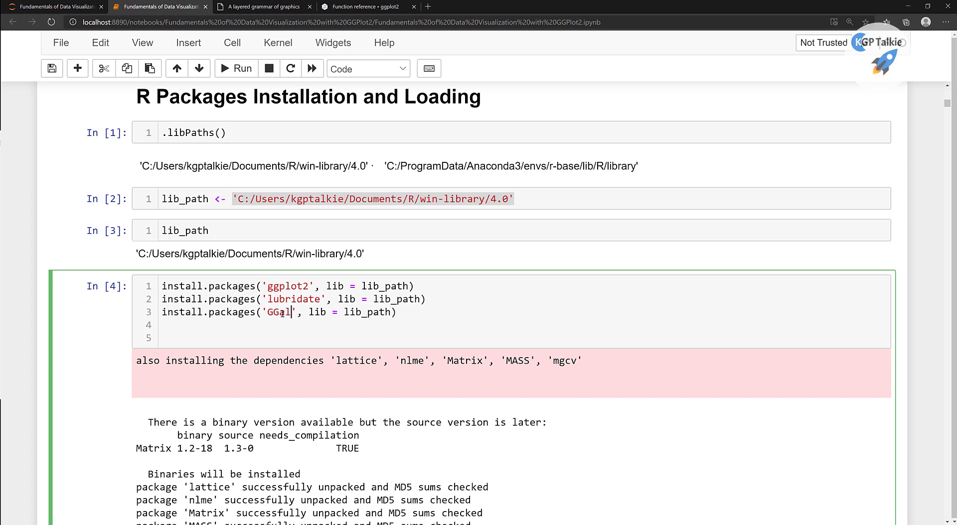
pyautogui.write('ly')
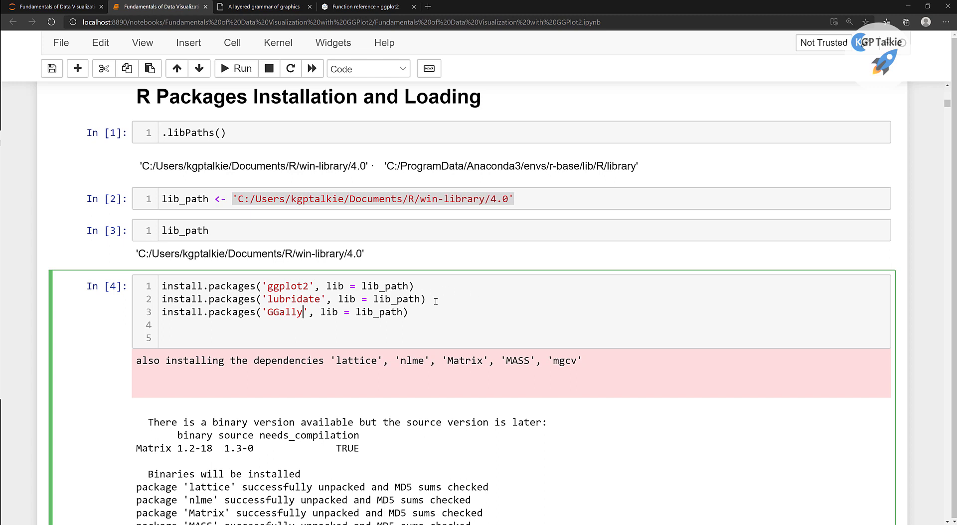
pyautogui.moveTo(217, 320)
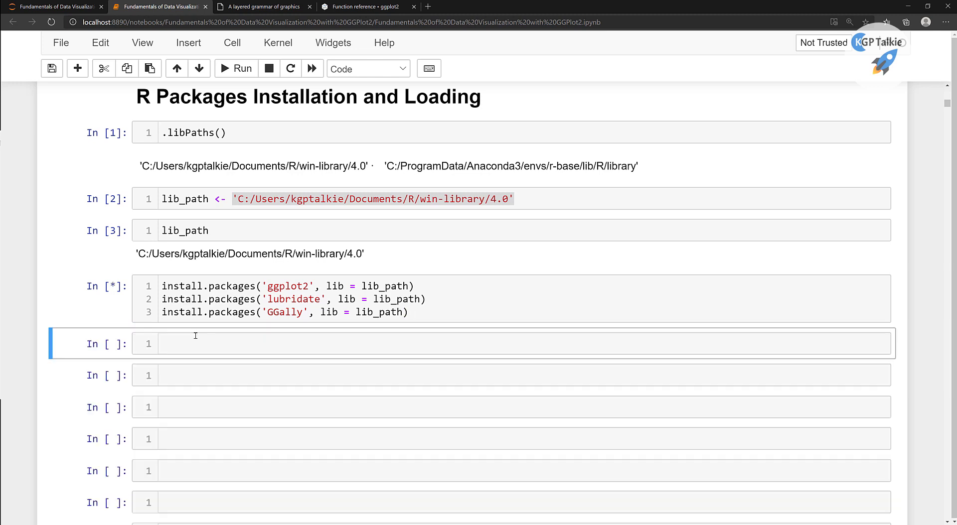
pyautogui.moveTo(397, 270)
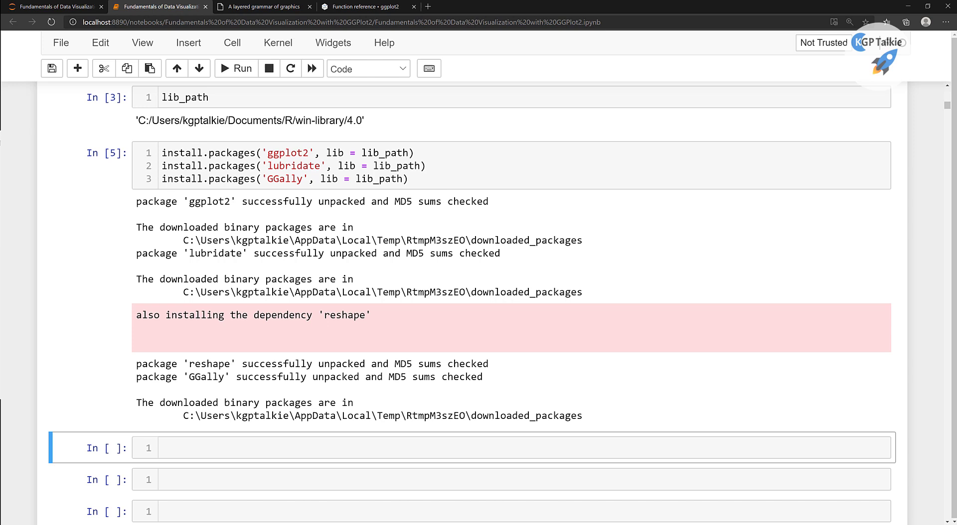
# Scroll through the rerun install output for ggplot2, lubridate, GGally and reshape.
pyautogui.scroll(-3)
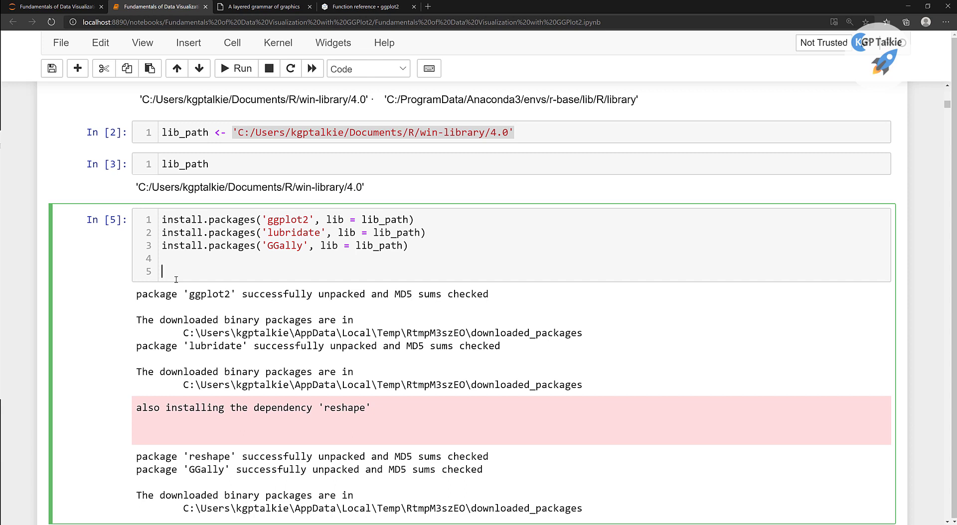
# Add the comment '#autocomplete-> Press TAB' on a line above the library call.
pyautogui.write('libra')
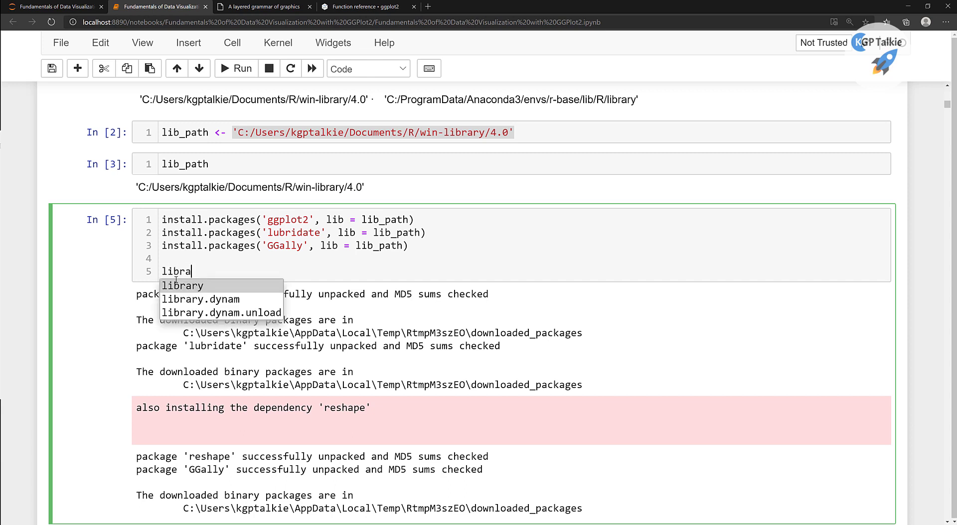
pyautogui.press('Escape')
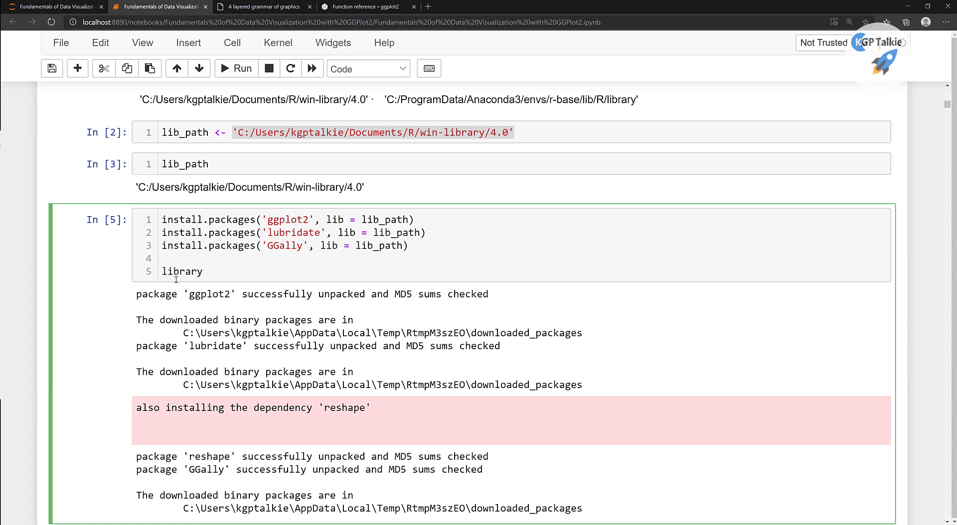
pyautogui.write('#')
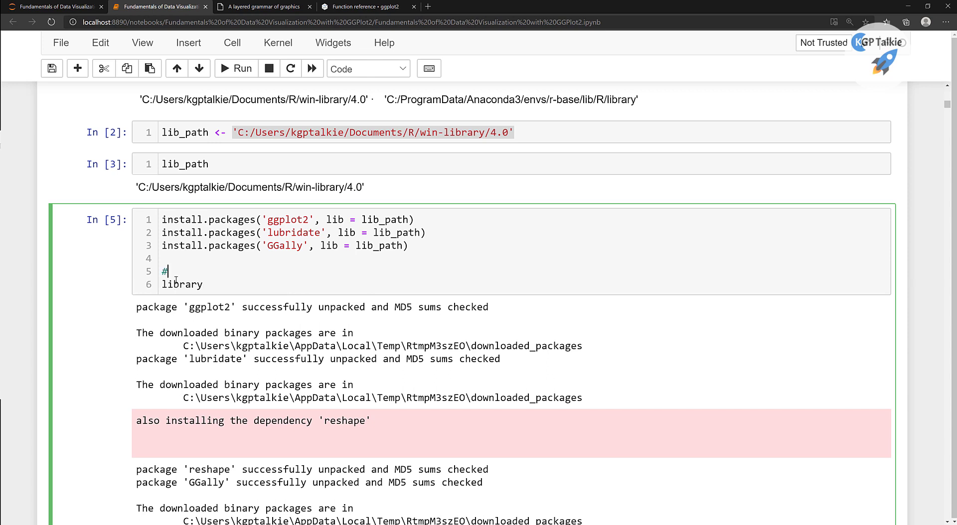
pyautogui.write('auto')
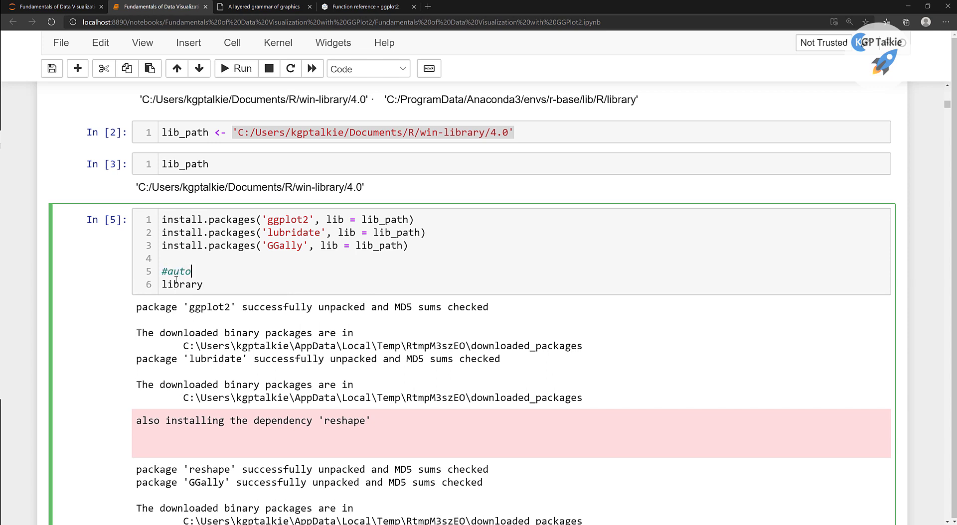
pyautogui.write('complete')
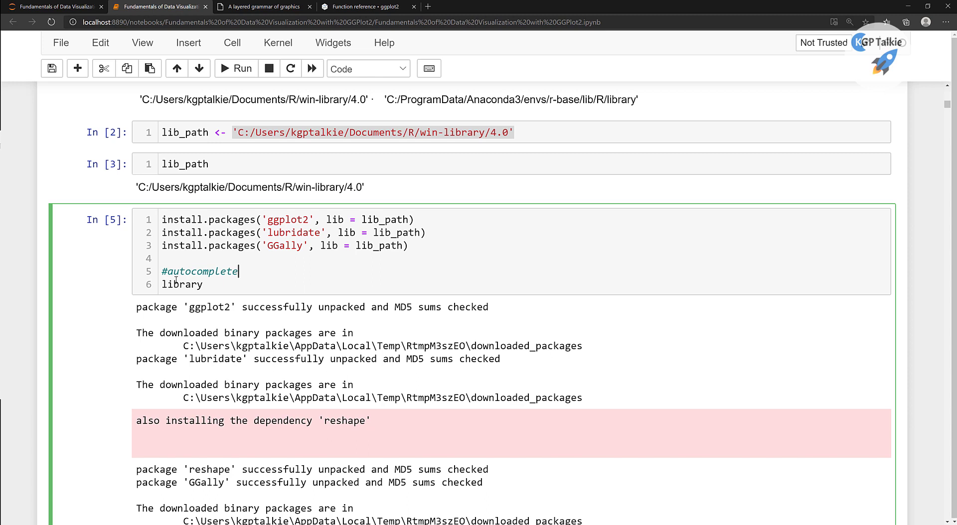
pyautogui.write('->')
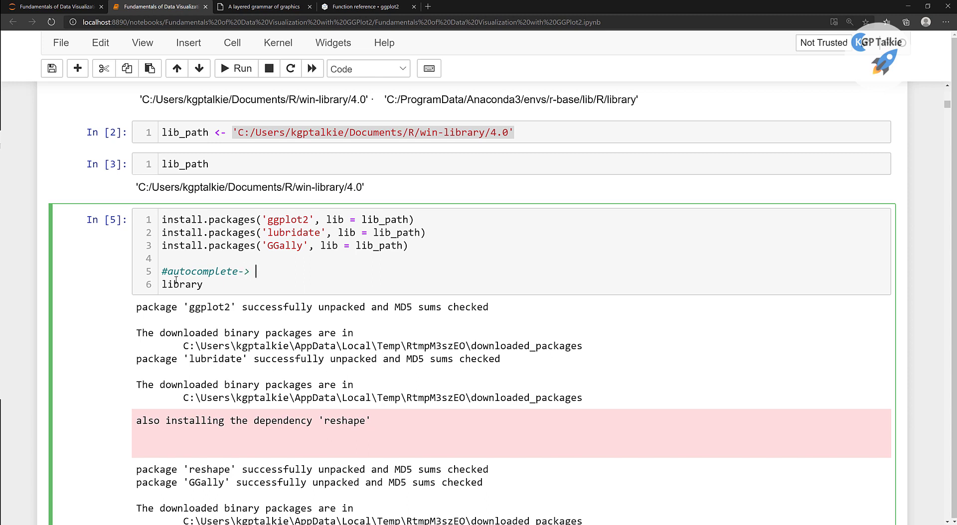
pyautogui.write('Press')
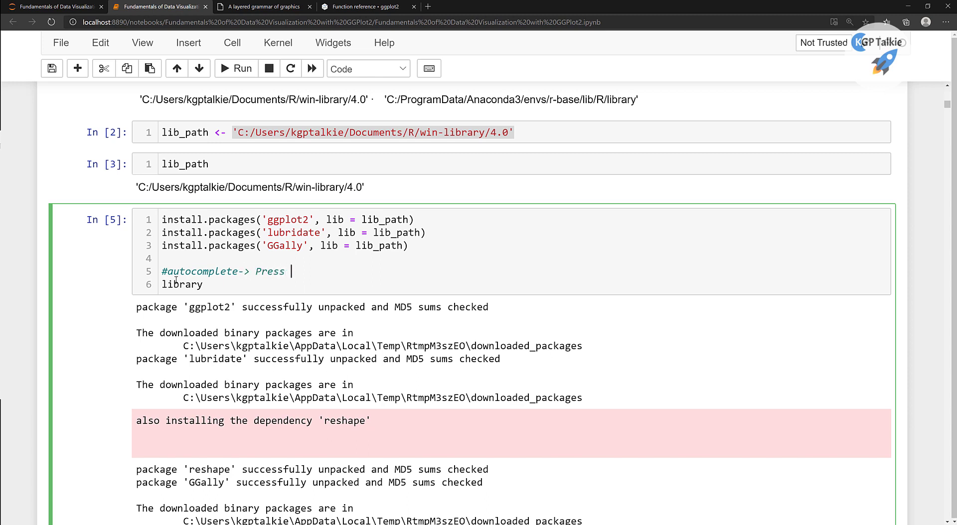
pyautogui.write('TAB')
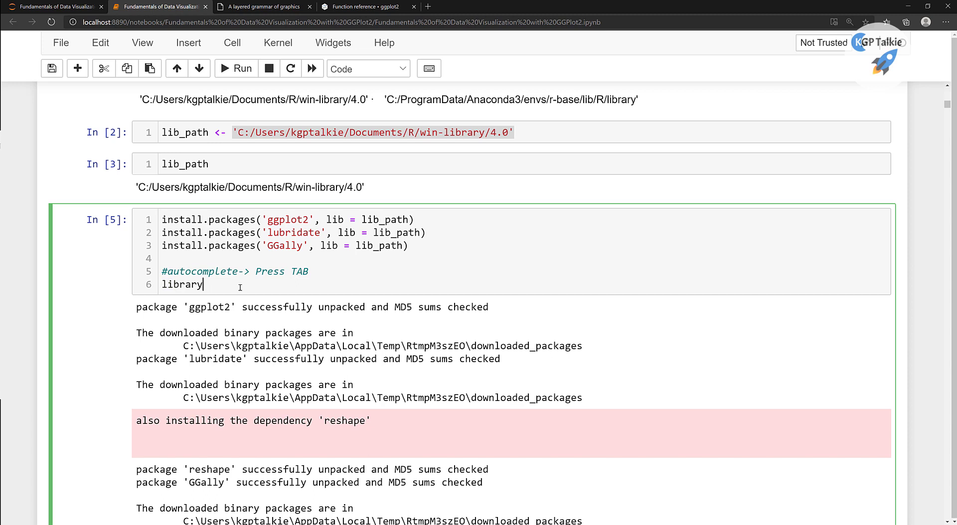
# Tab-complete library and write library('ggplot2').
pyautogui.press('Tab')
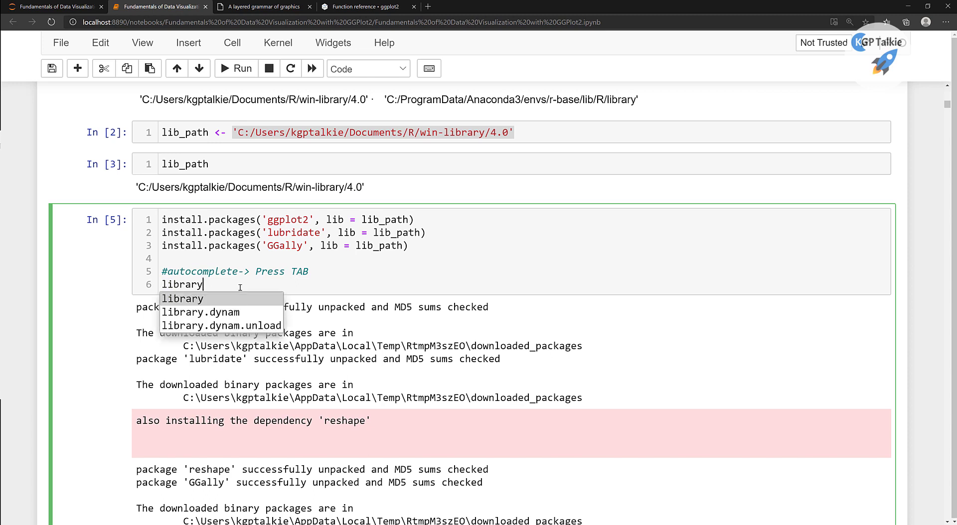
pyautogui.press('Escape')
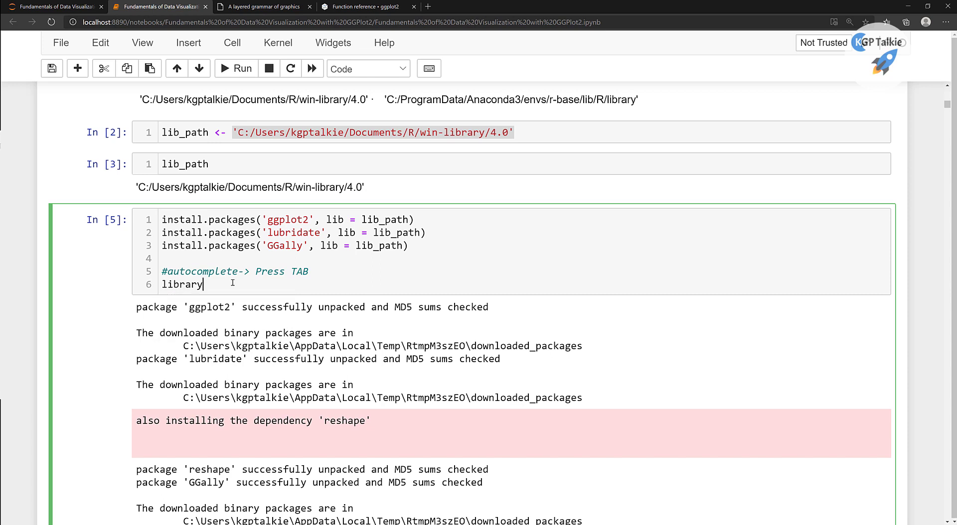
pyautogui.write('(')
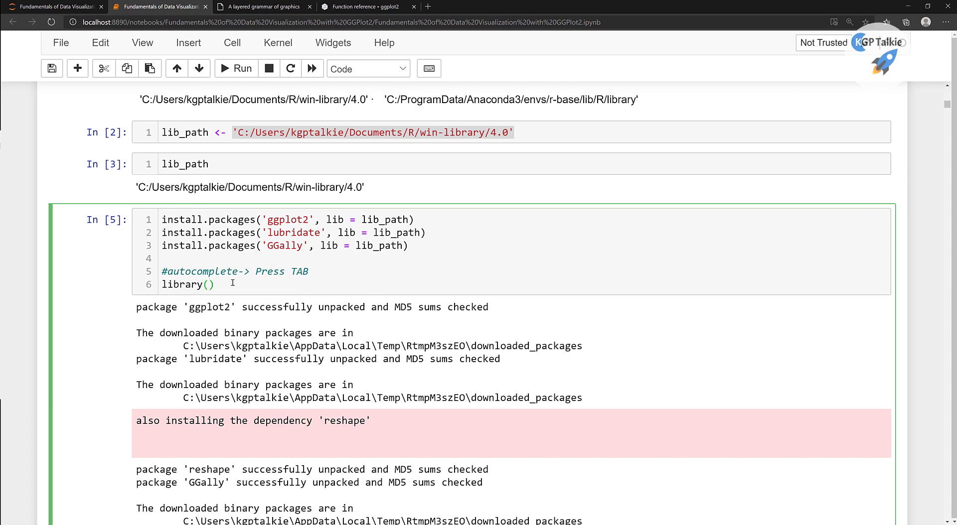
pyautogui.write("'")
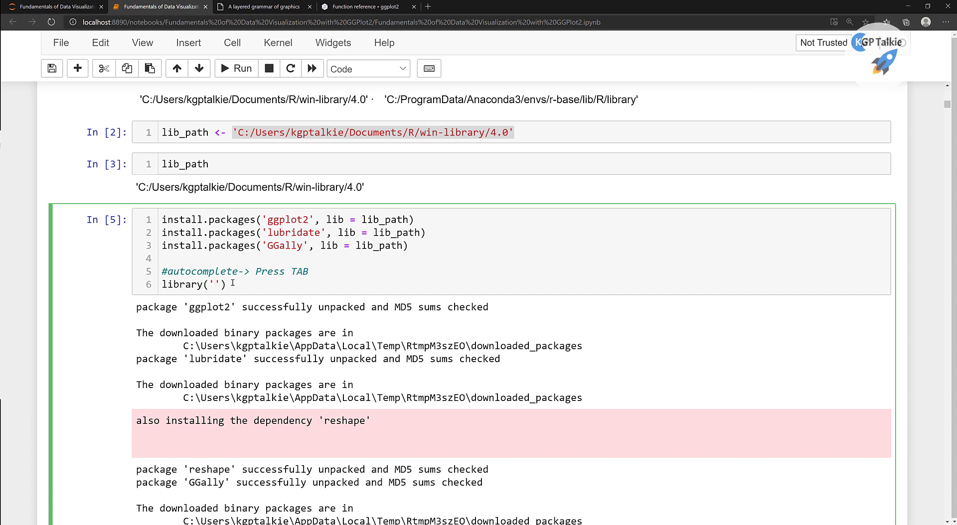
pyautogui.write('ggplot2')
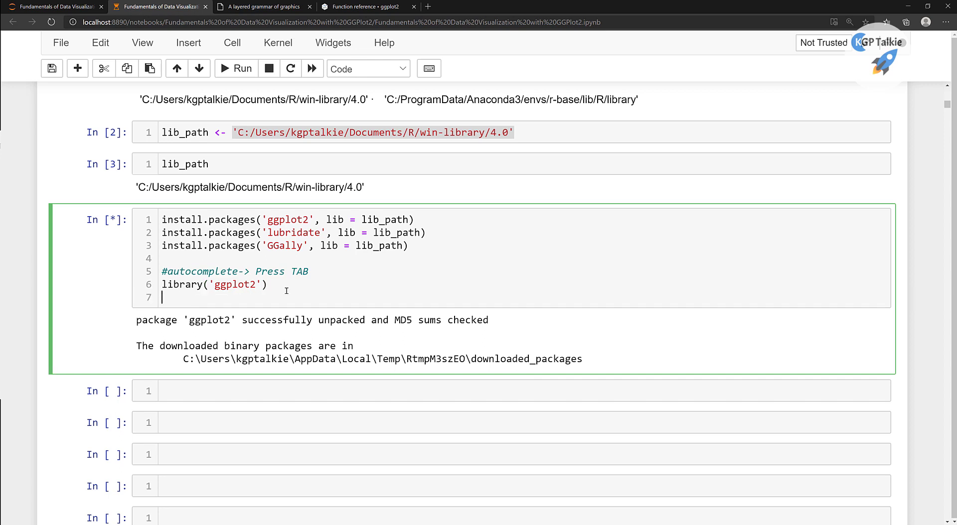
# Add library('lubridate') on a new line and rerun the cell.
pyautogui.write('library(')
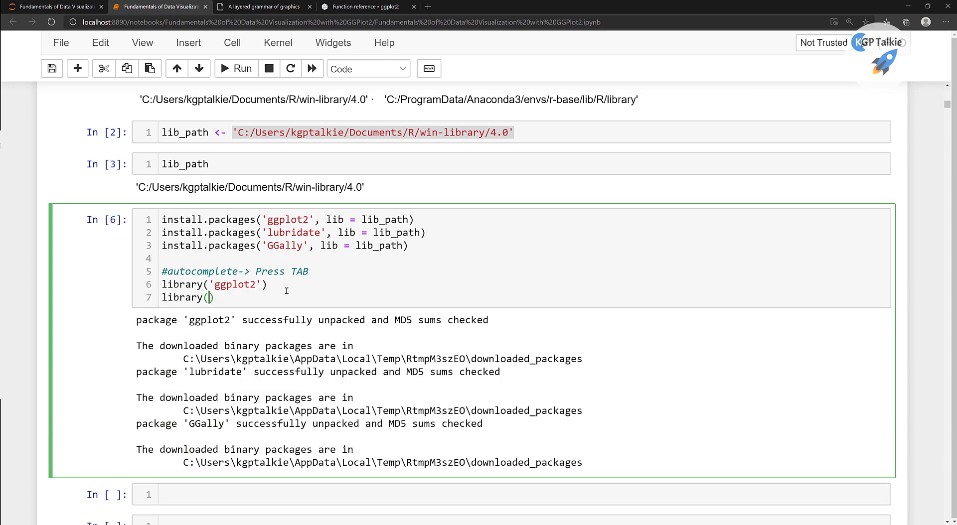
pyautogui.write("''")
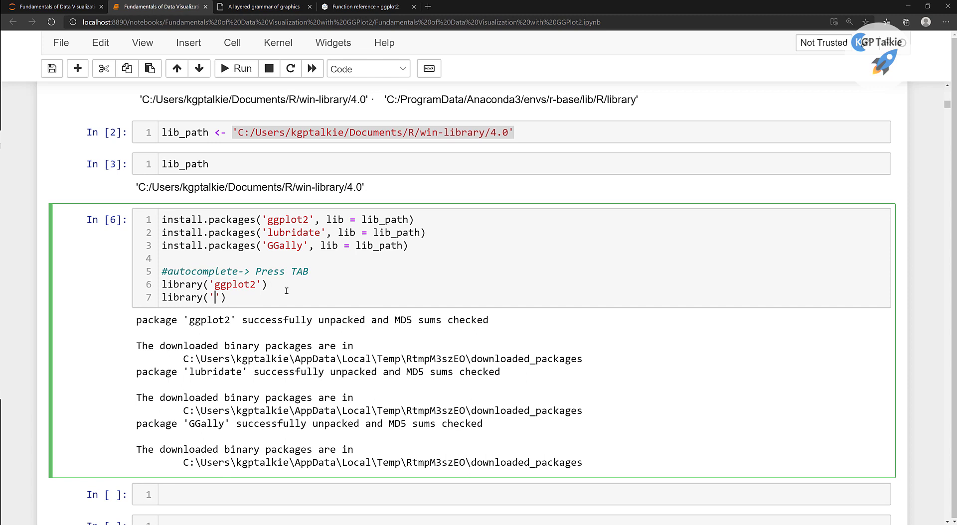
pyautogui.write('lubridate')
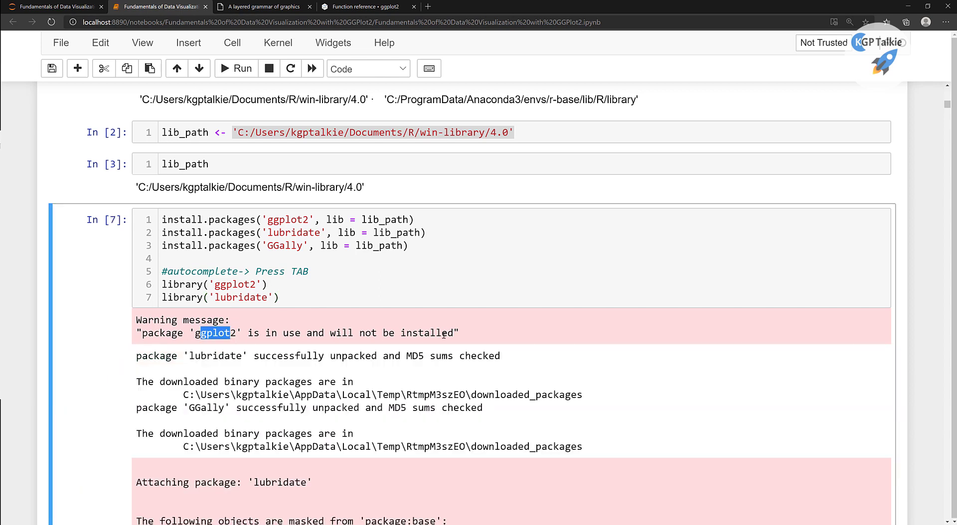
pyautogui.click(301, 297)
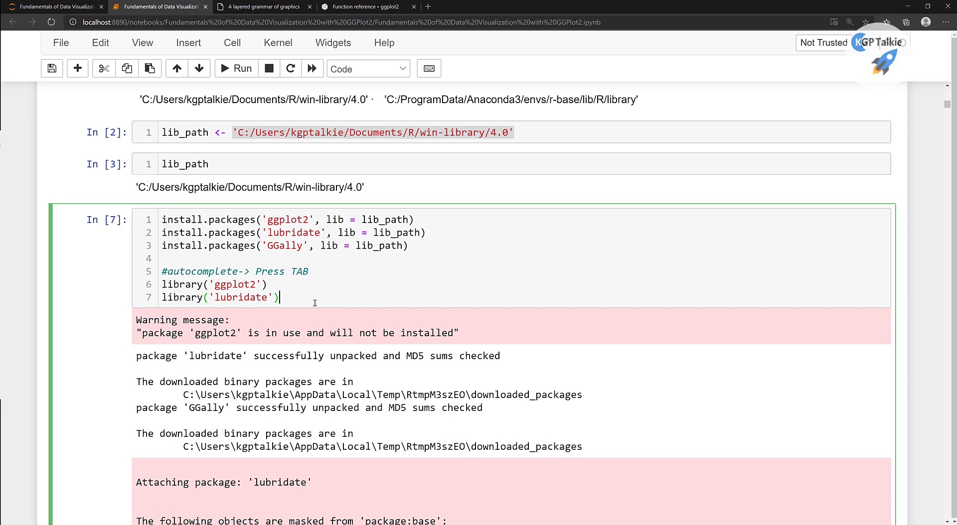
# Select the comment and library lines and set the split point before the comment.
pyautogui.moveTo(161, 271); pyautogui.dragTo(280, 297)
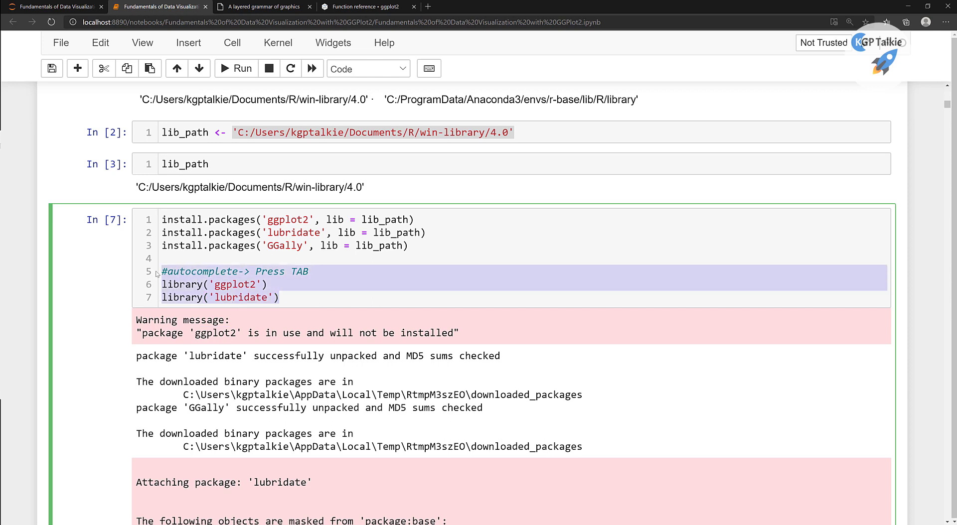
pyautogui.click(236, 68)
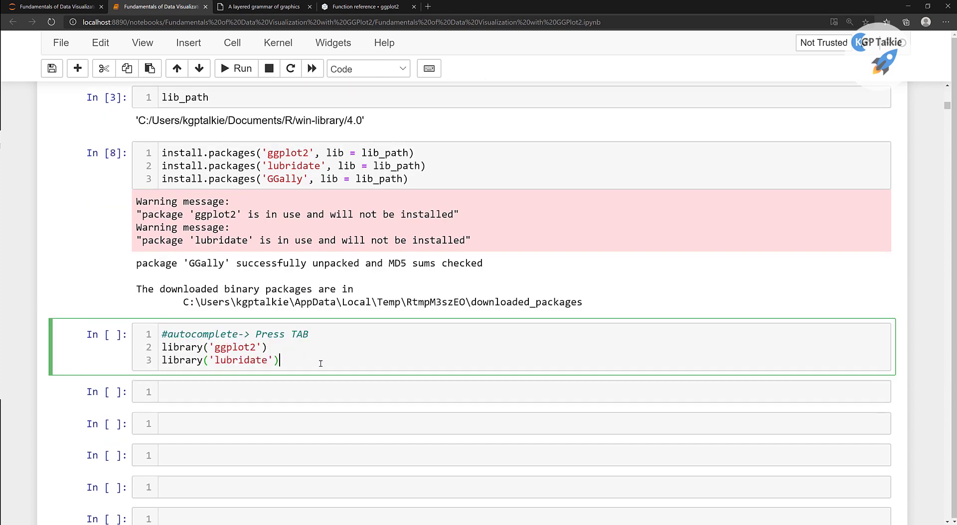
# Split the library lines into their own cell, add library('GGally') and run it.
pyautogui.press('Enter')
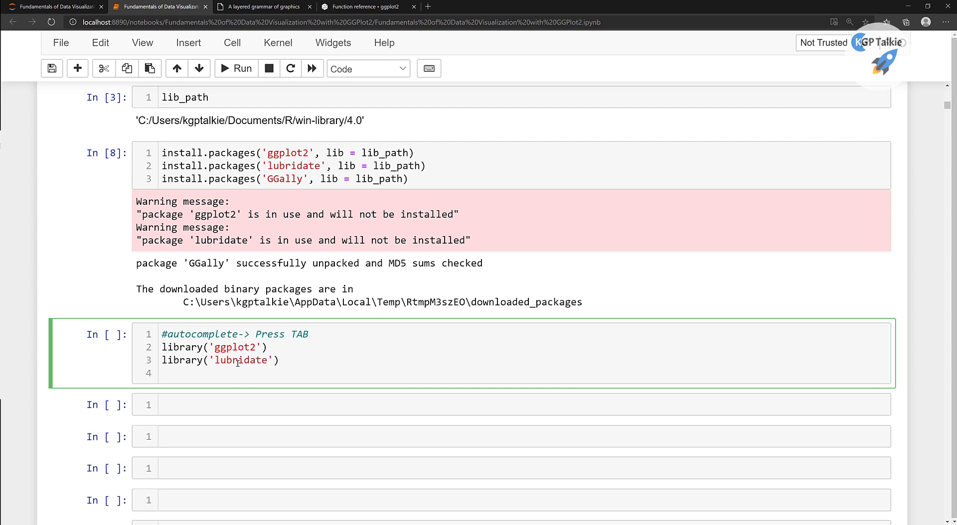
pyautogui.write('libra')
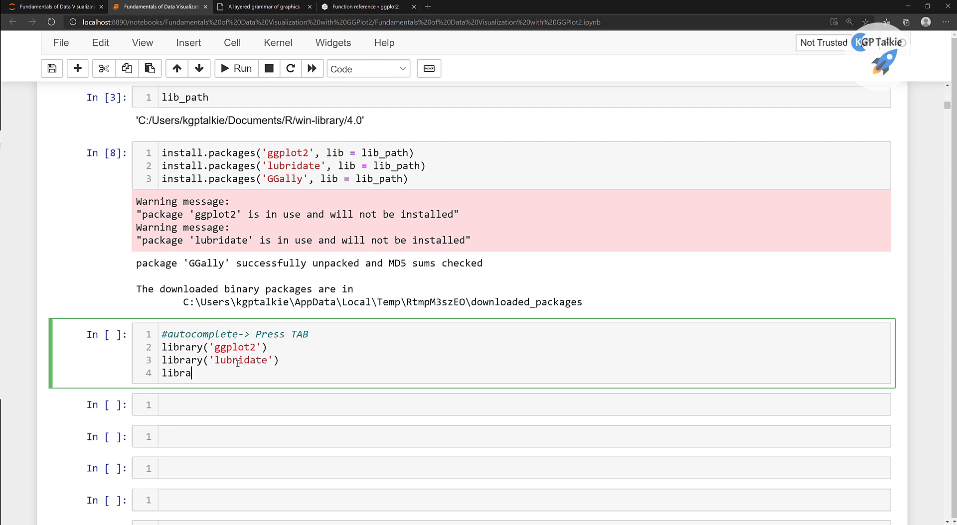
pyautogui.write('ry()')
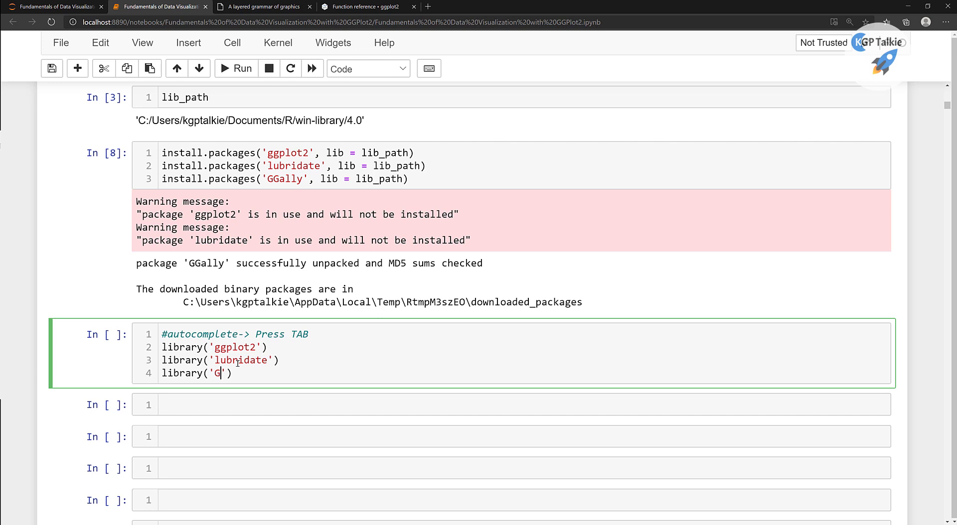
pyautogui.write('Gally')
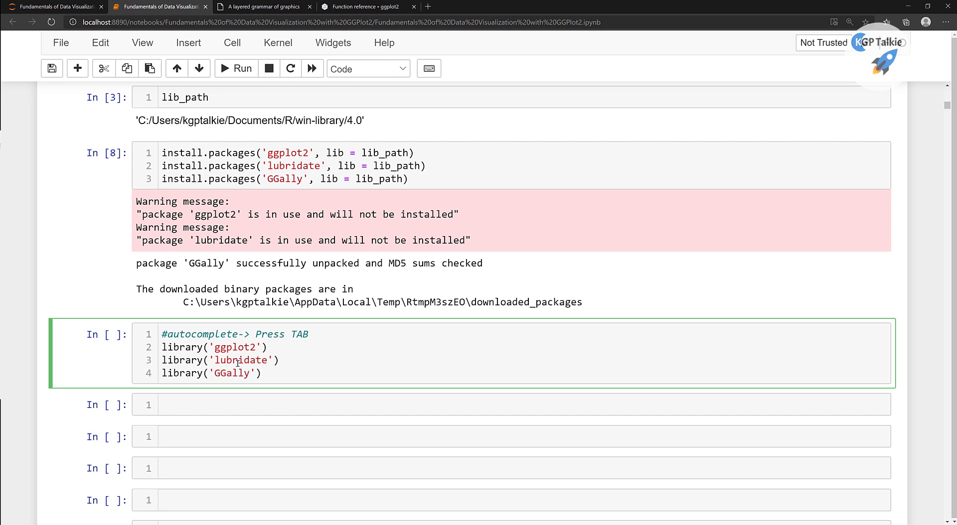
pyautogui.click(235, 68)
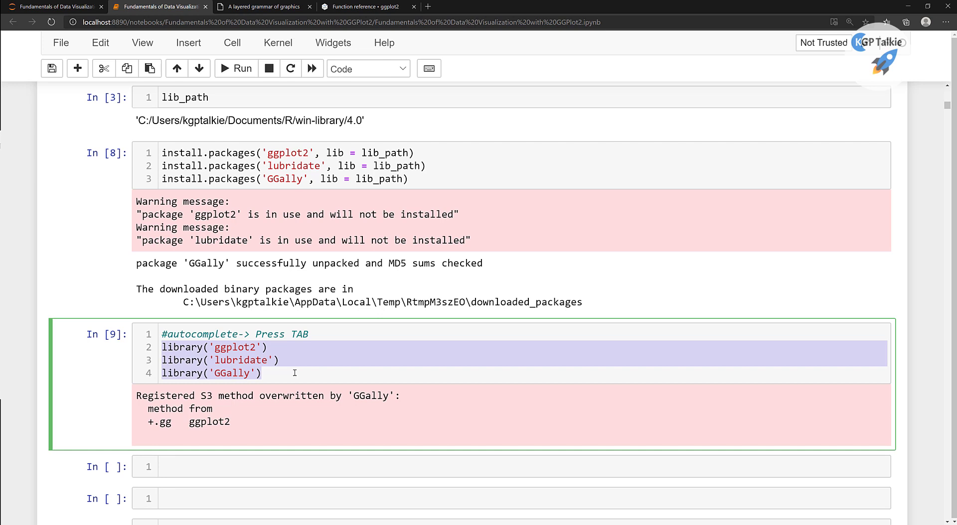
pyautogui.moveTo(734, 340)
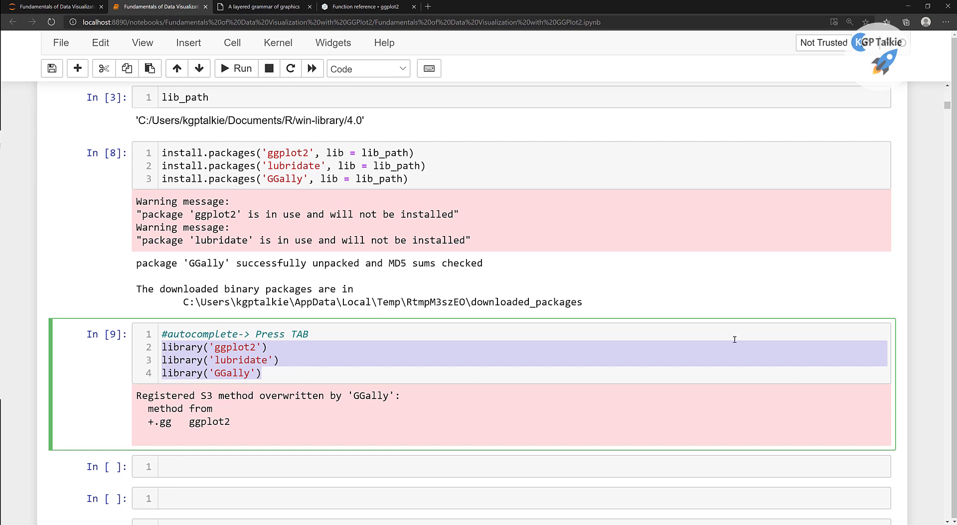